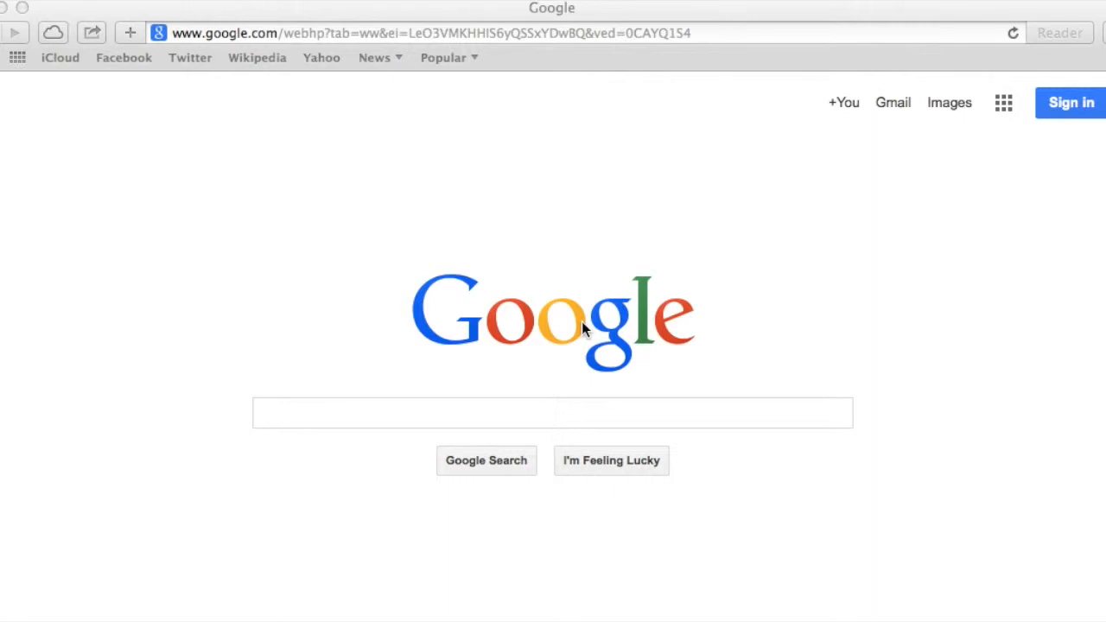
{"action": "mouse_move", "coordinate": [553, 183]}
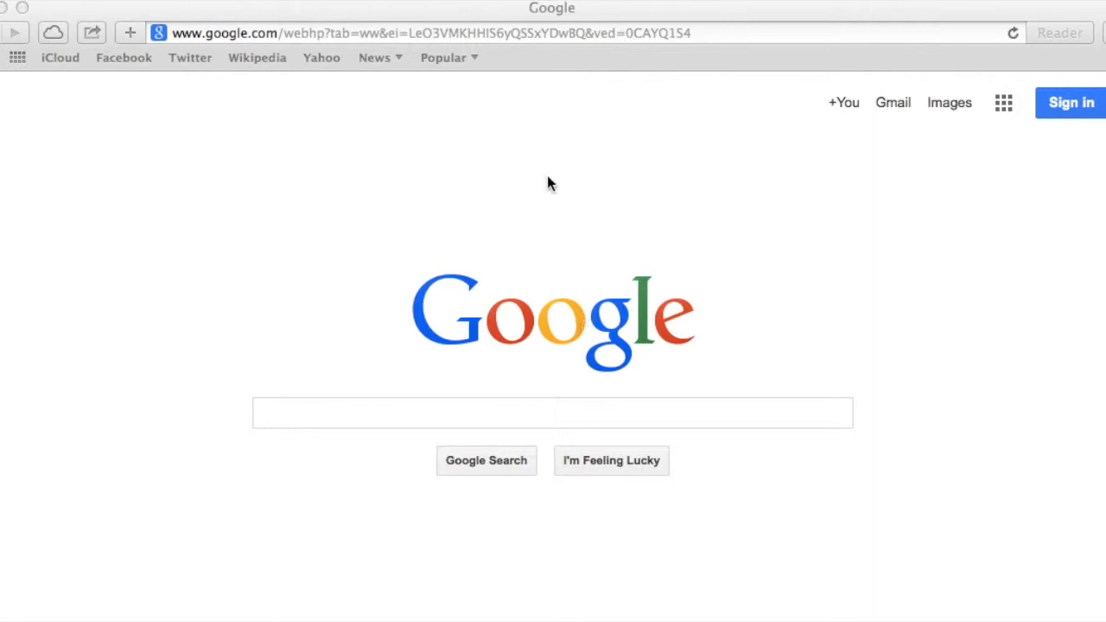
Run a Google search for 'quizlet app for ipad' and scroll through the results
{"action": "left_click", "coordinate": [553, 412]}
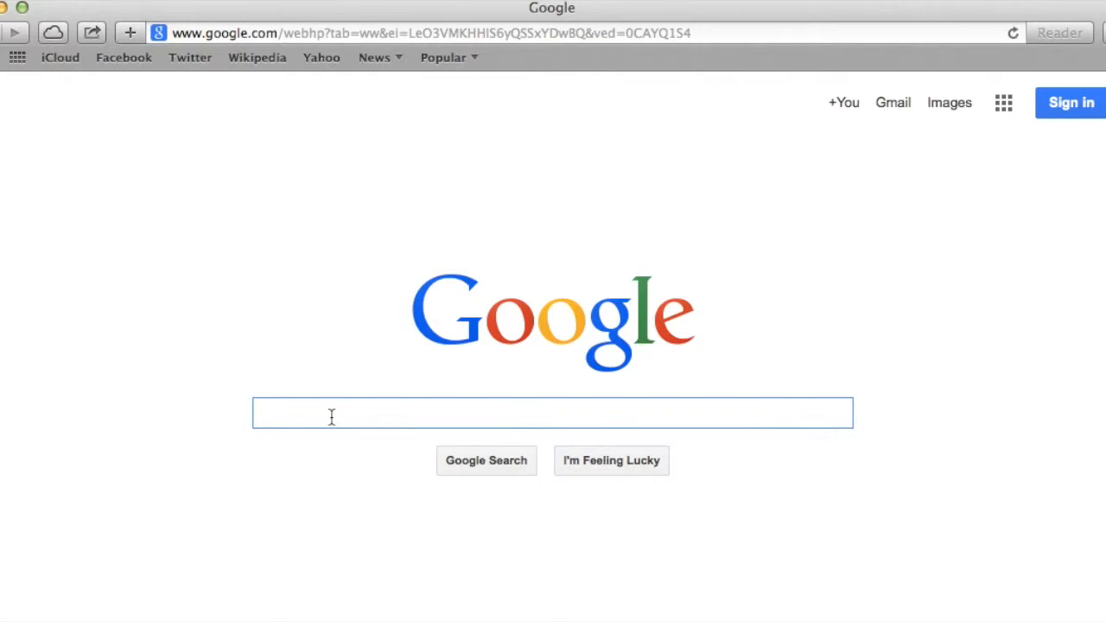
{"action": "type", "text": "qui"}
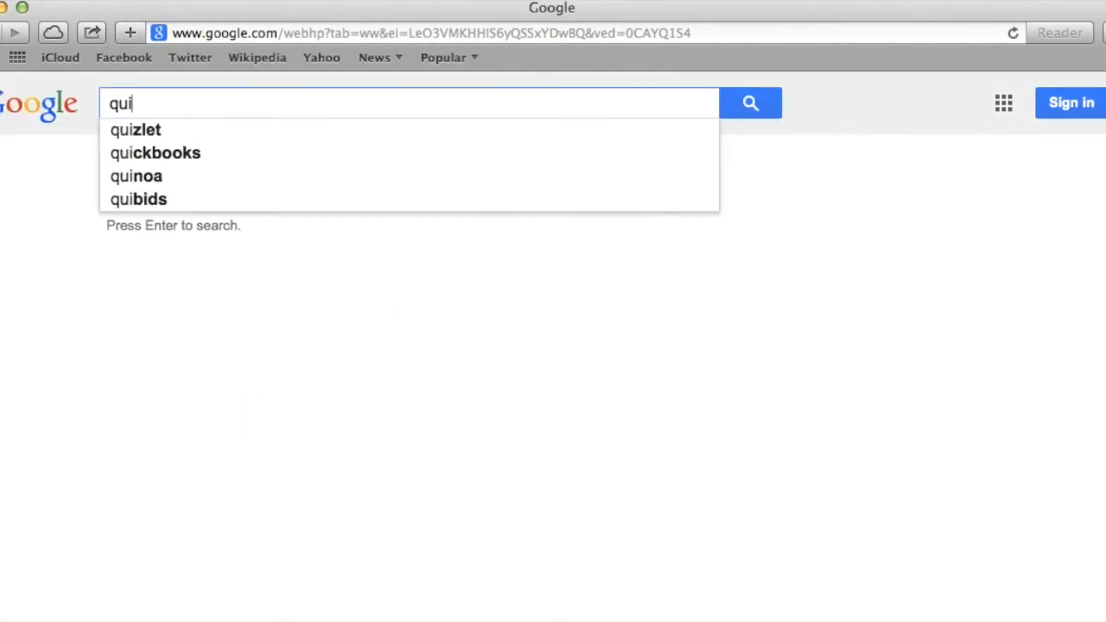
{"action": "left_click", "coordinate": [134, 129]}
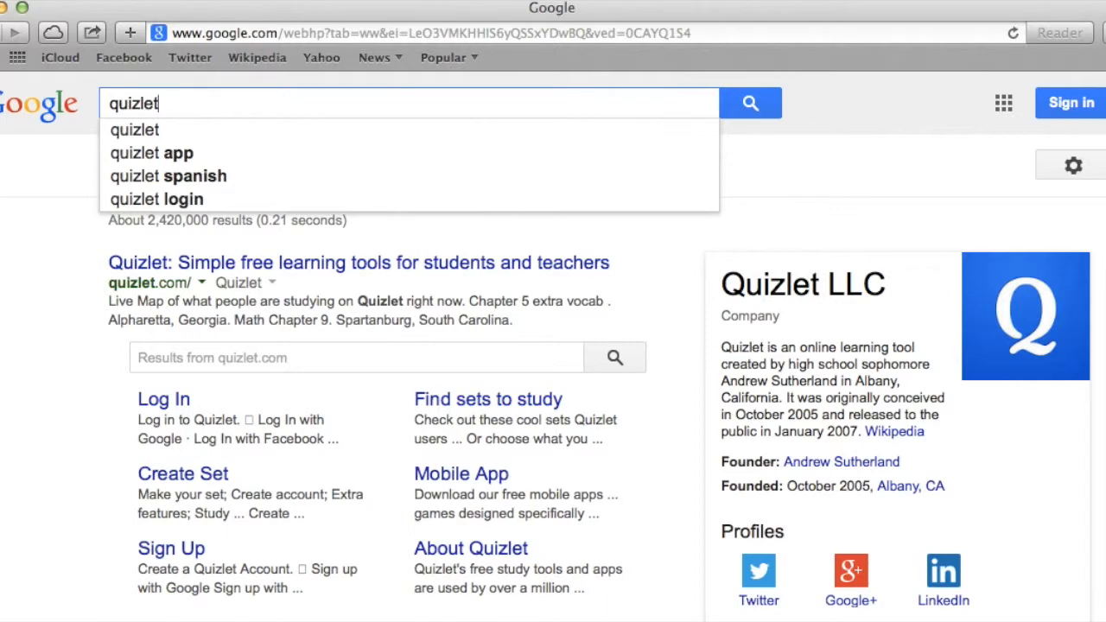
{"action": "type", "text": "app for ipa"}
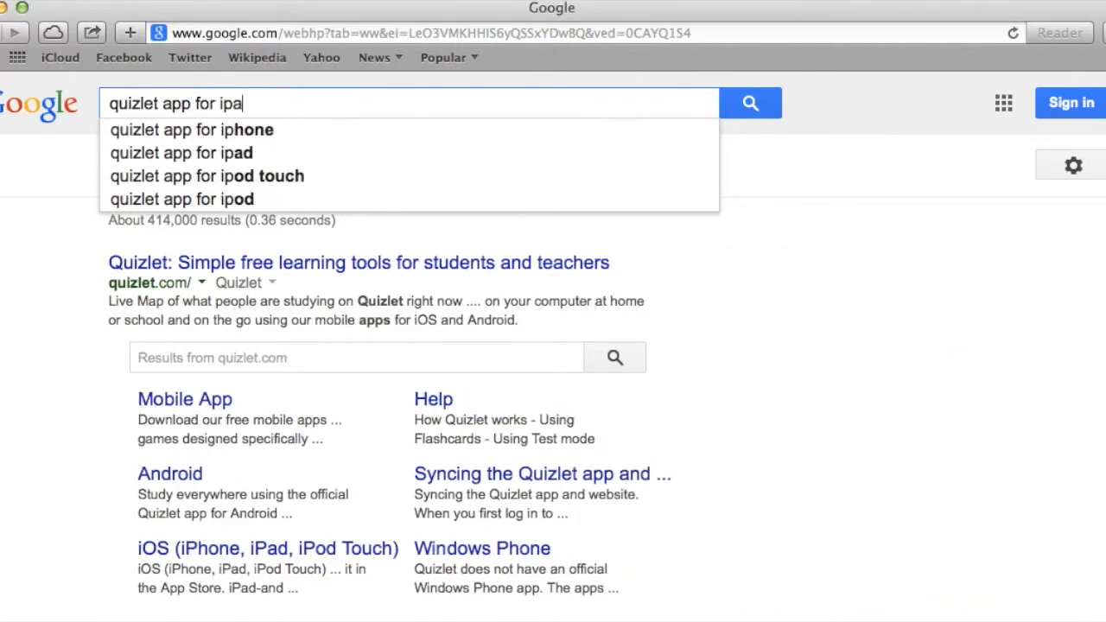
{"action": "left_click", "coordinate": [182, 152]}
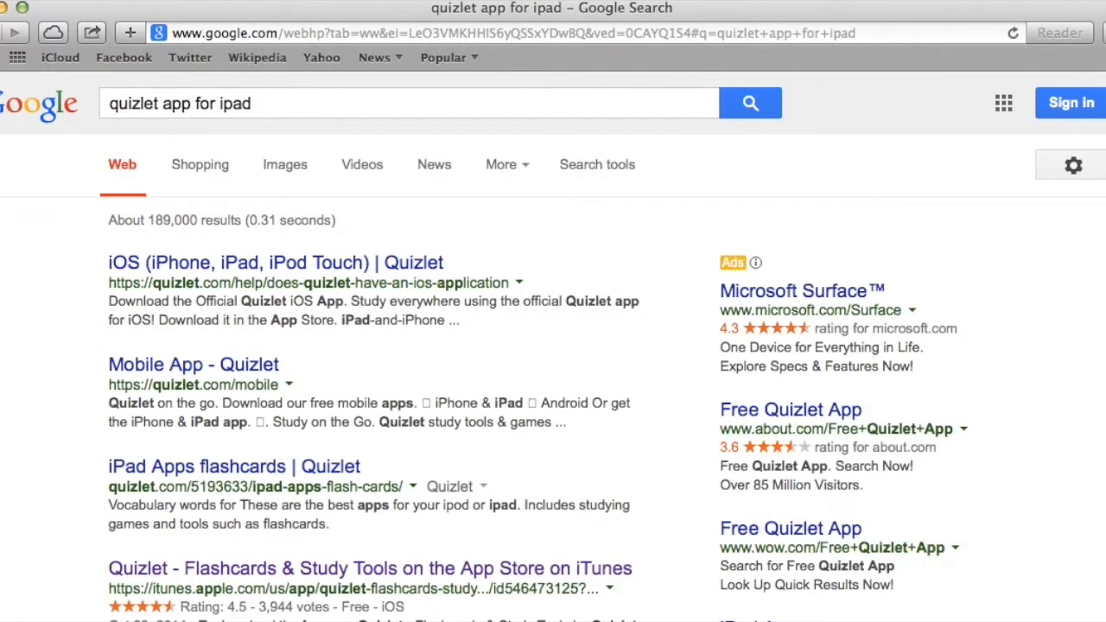
{"action": "scroll", "scroll_direction": "down", "scroll_amount": 3}
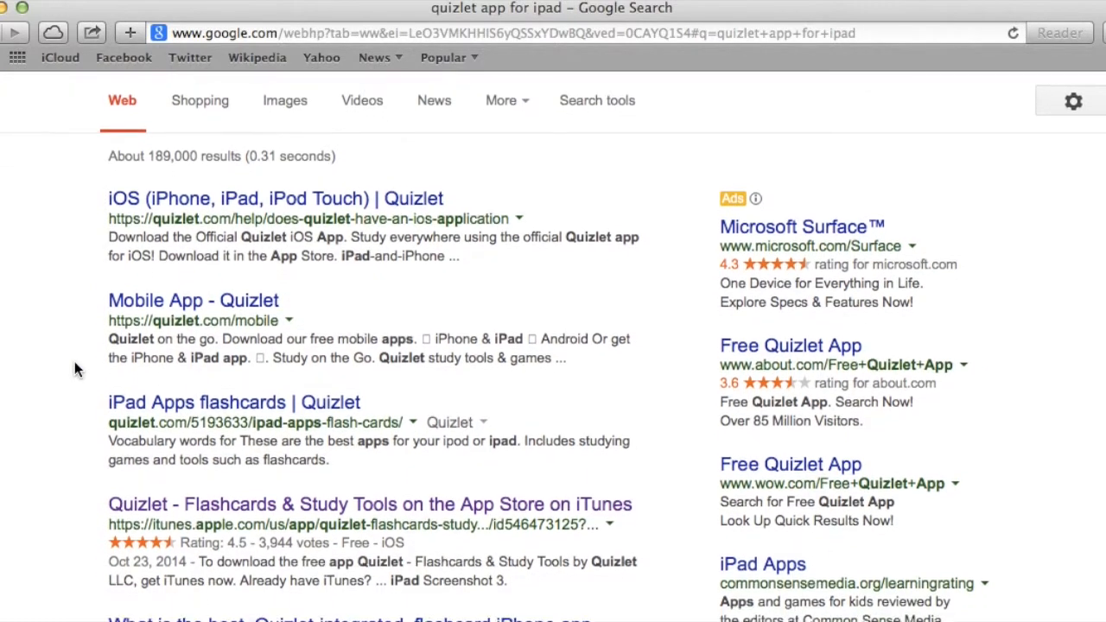
{"action": "scroll", "scroll_direction": "down", "scroll_amount": 3}
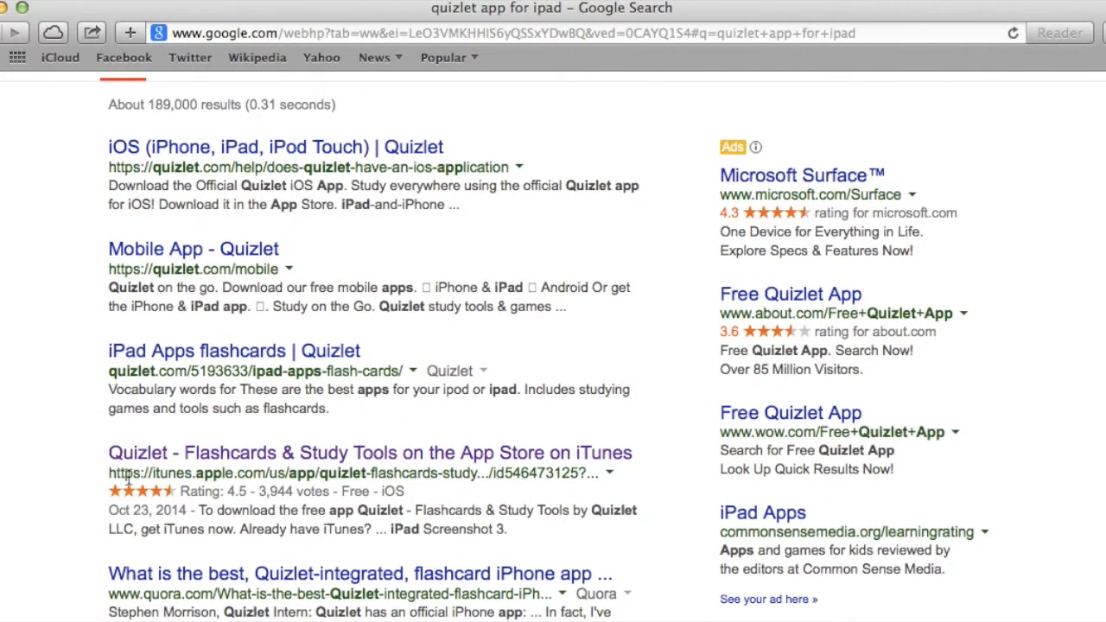
{"action": "mouse_move", "coordinate": [242, 474]}
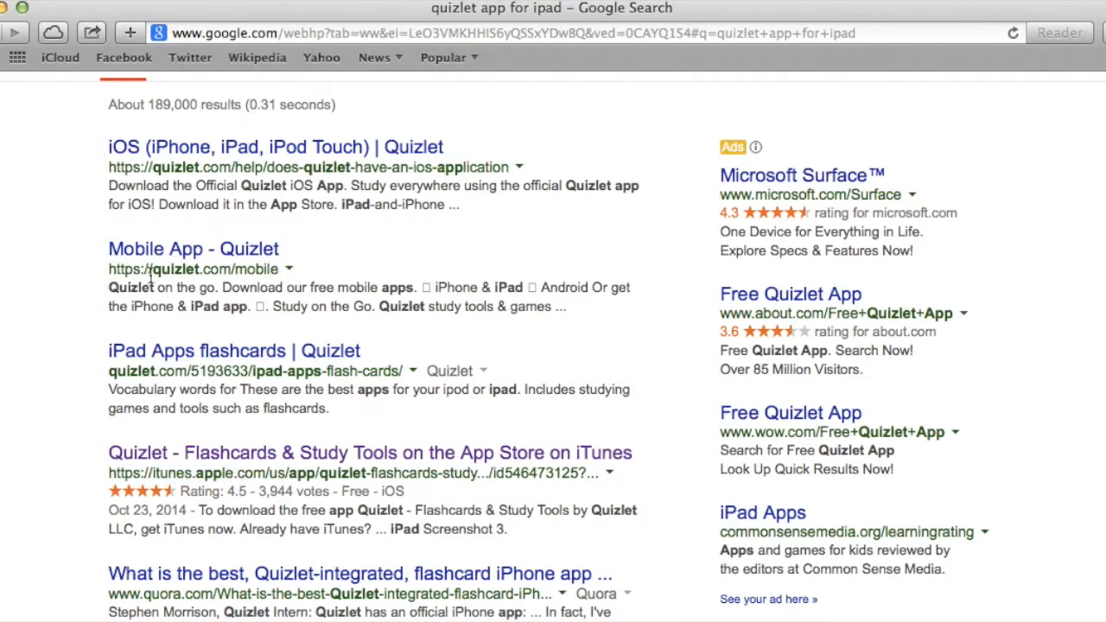
{"action": "mouse_move", "coordinate": [235, 477]}
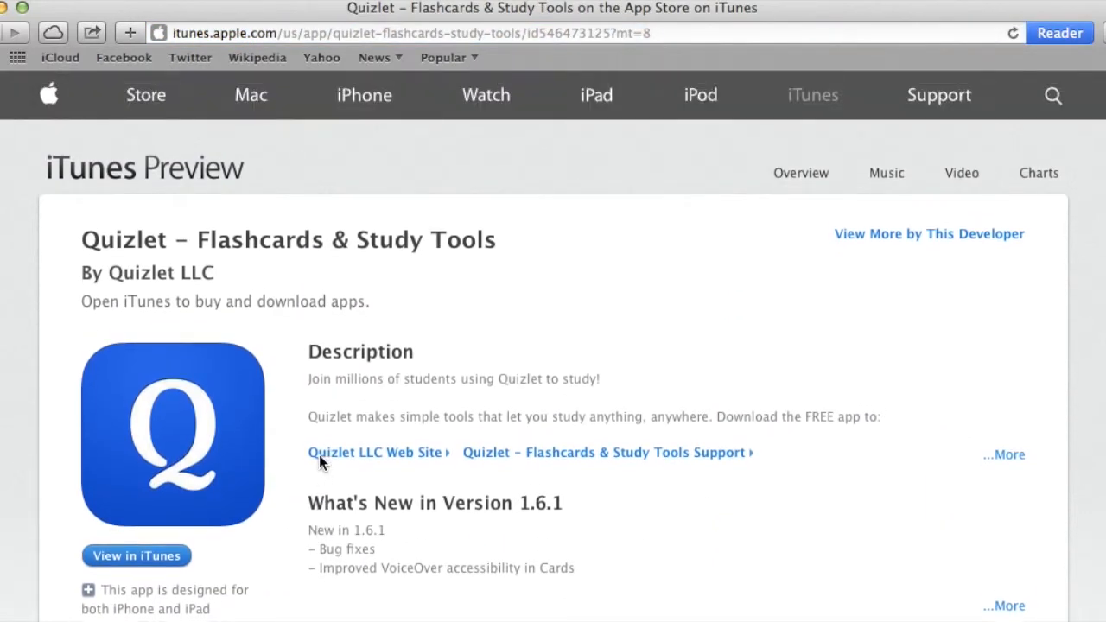
Review the Quizlet – Flashcards & Study Tools preview page and open it in iTunes
{"action": "scroll", "scroll_direction": "down", "scroll_amount": 3}
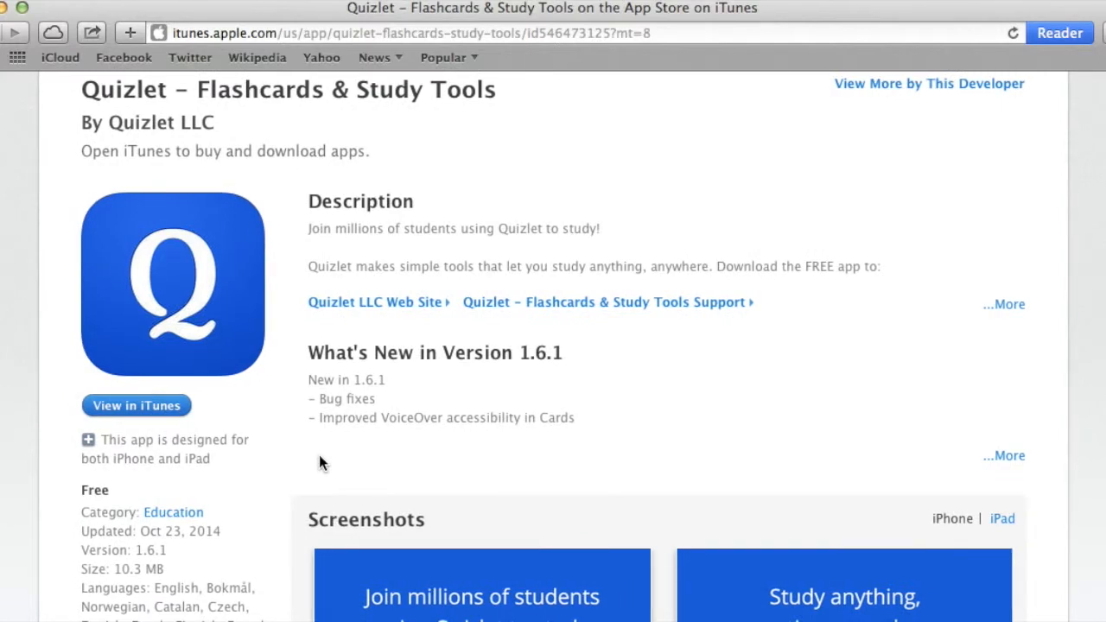
{"action": "scroll", "scroll_direction": "down", "scroll_amount": 3}
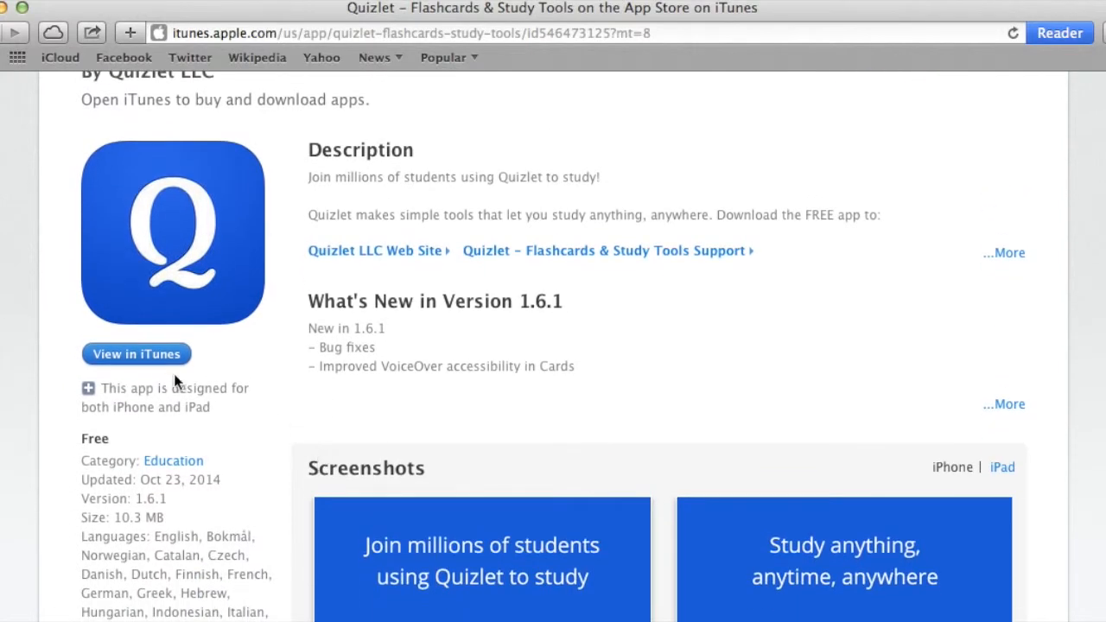
{"action": "mouse_move", "coordinate": [121, 374]}
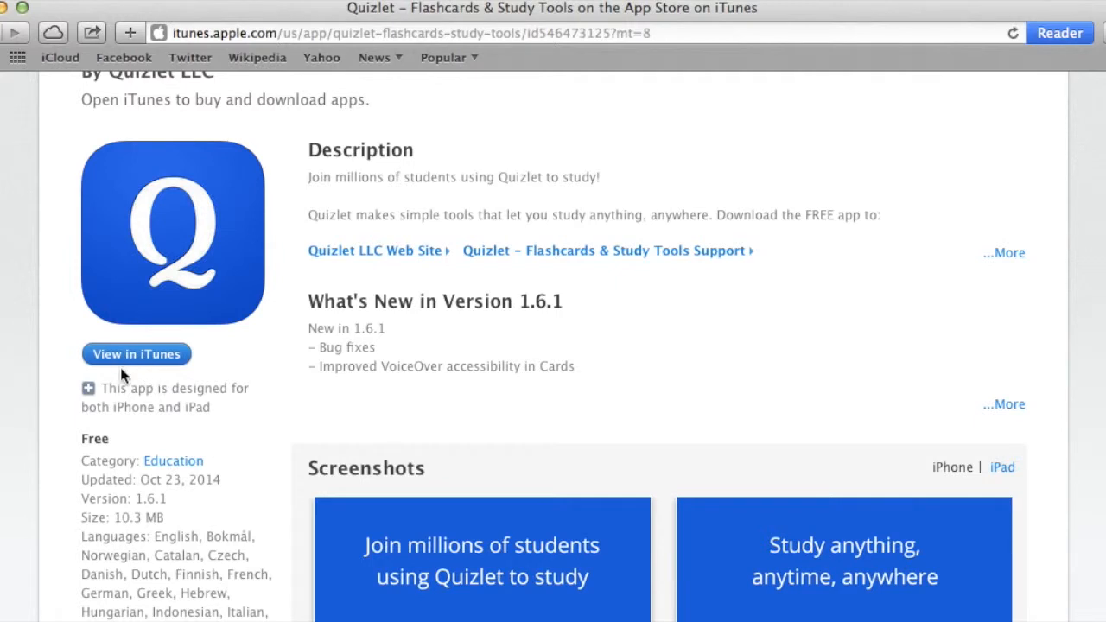
{"action": "mouse_move", "coordinate": [160, 363]}
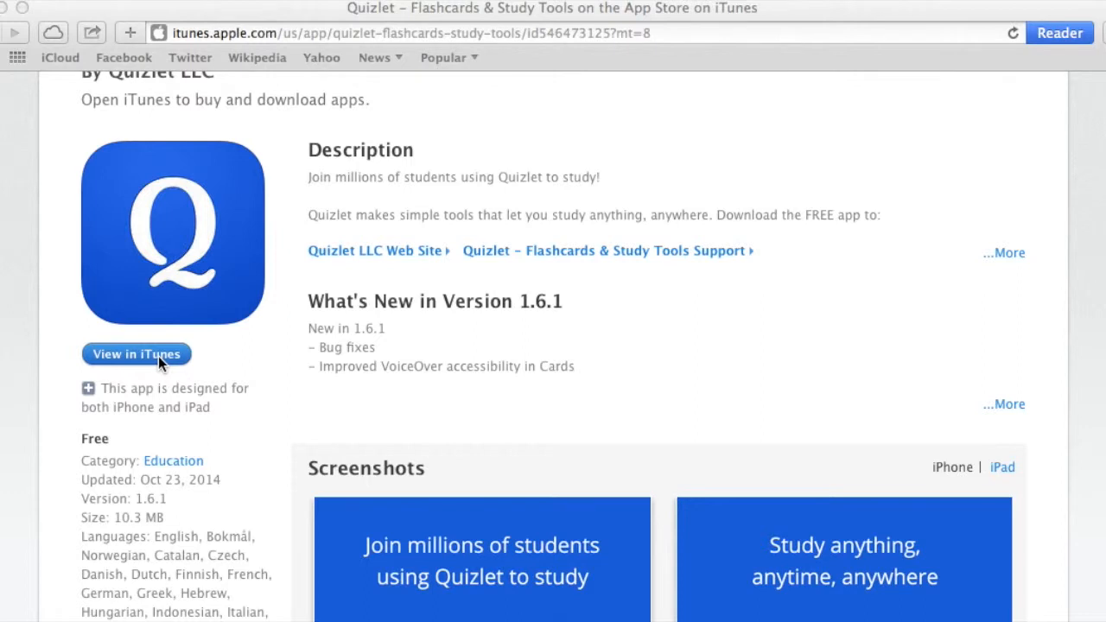
{"action": "mouse_move", "coordinate": [112, 358]}
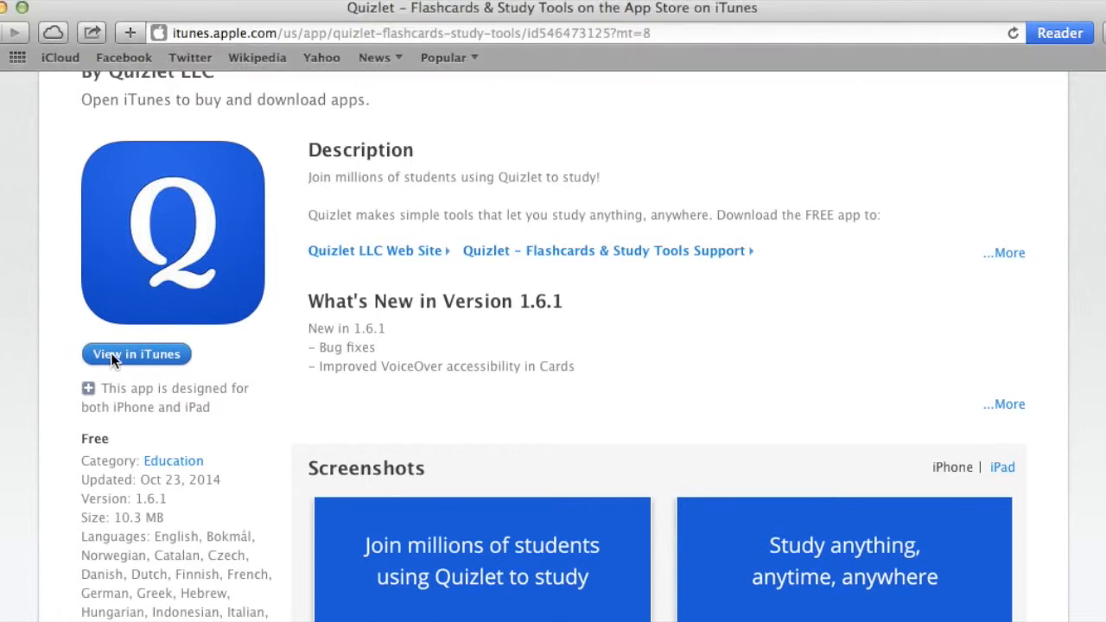
{"action": "left_click", "coordinate": [135, 353]}
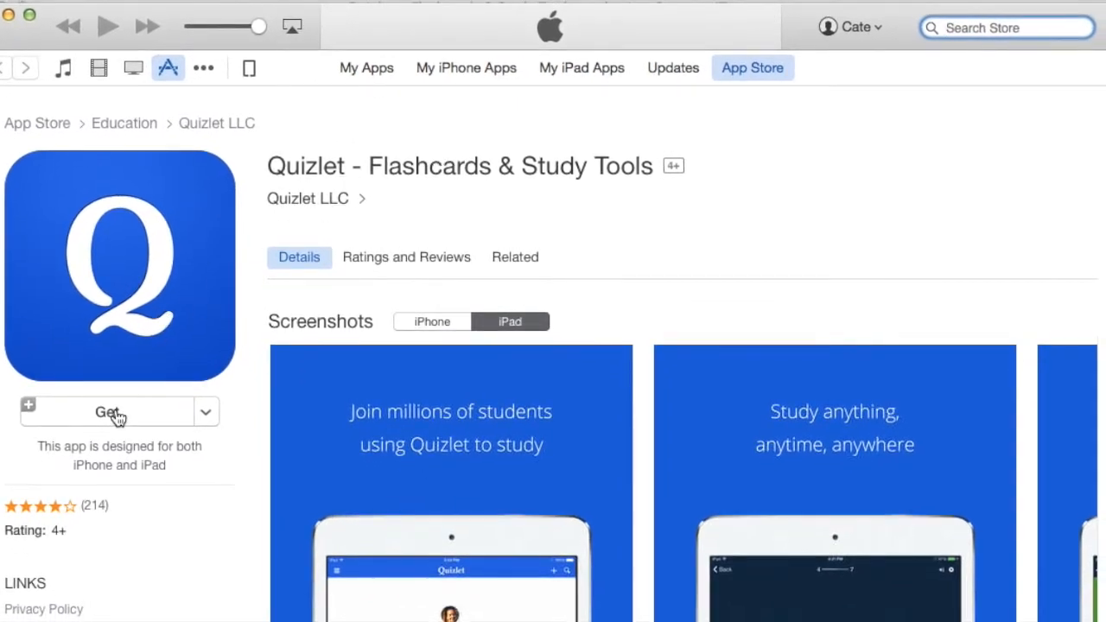
Get the free Quizlet app, signing in with the Apple ID password to start the download
{"action": "left_click", "coordinate": [107, 412]}
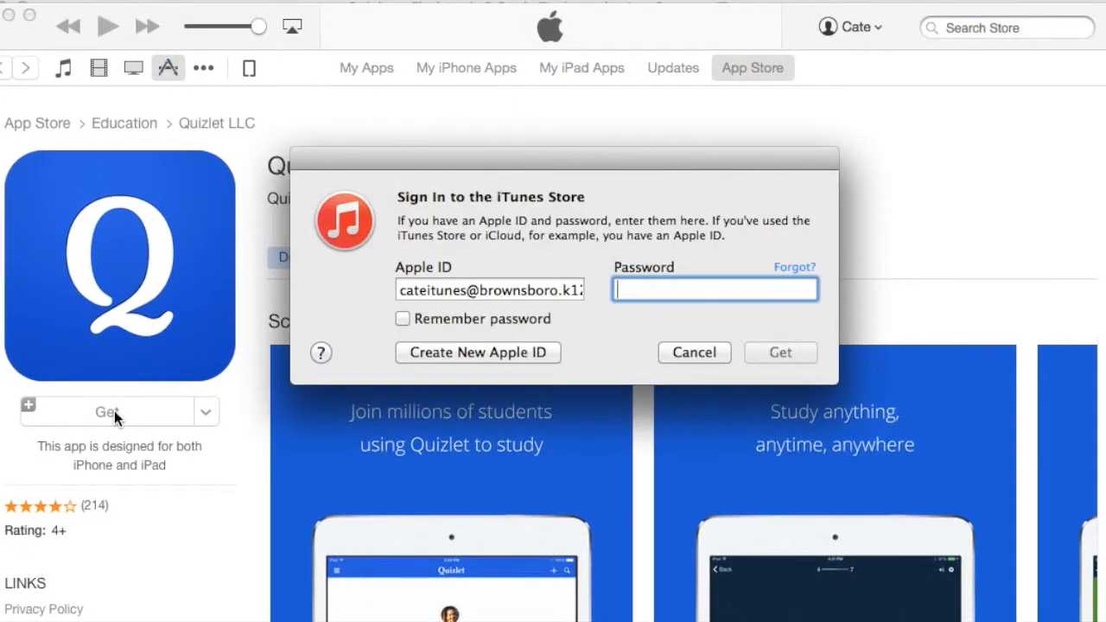
{"action": "type", "text": "••"}
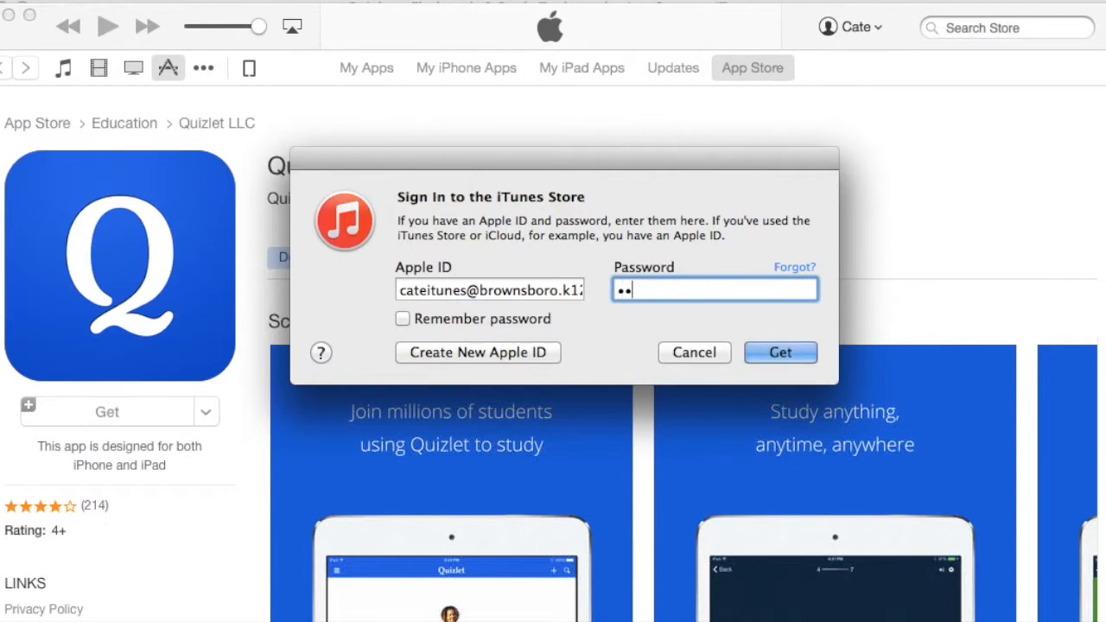
{"action": "type", "text": "password"}
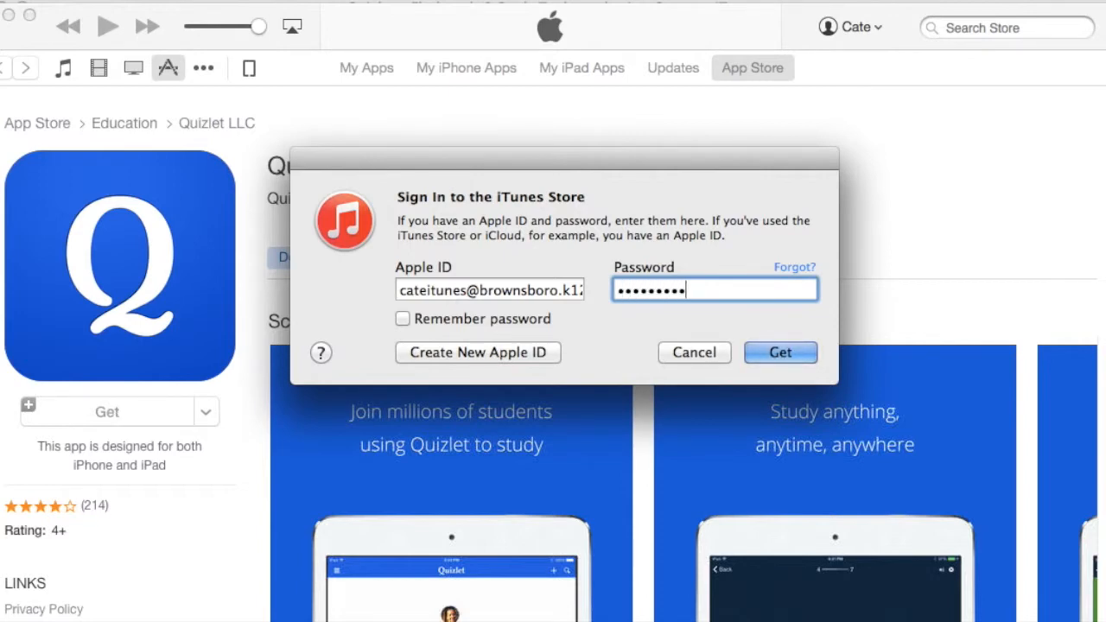
{"action": "left_click", "coordinate": [779, 353]}
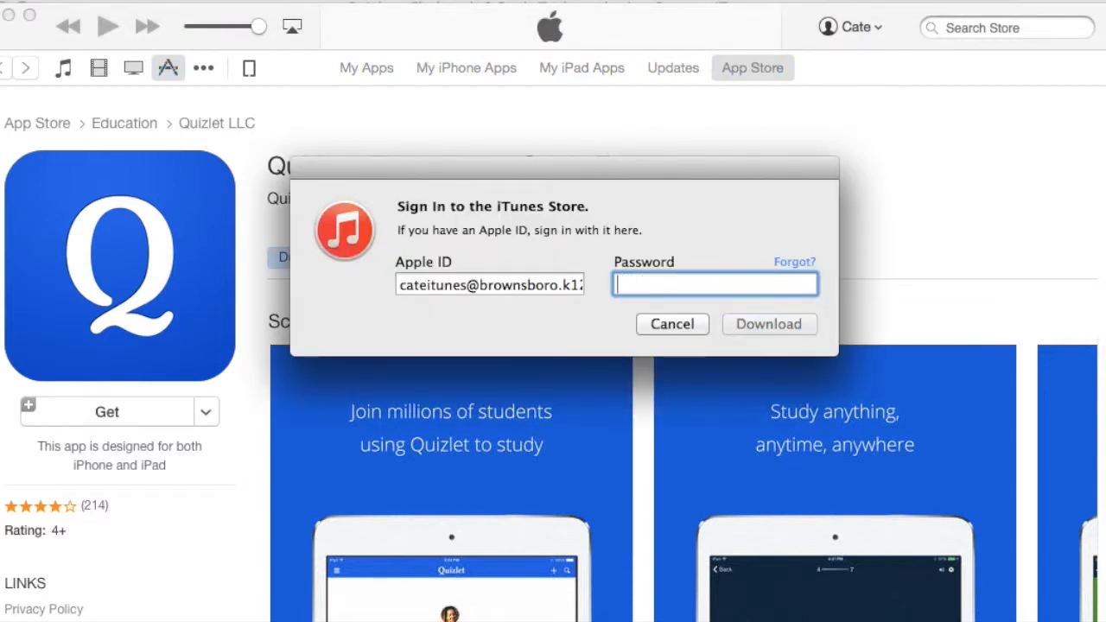
{"action": "type", "text": "••••"}
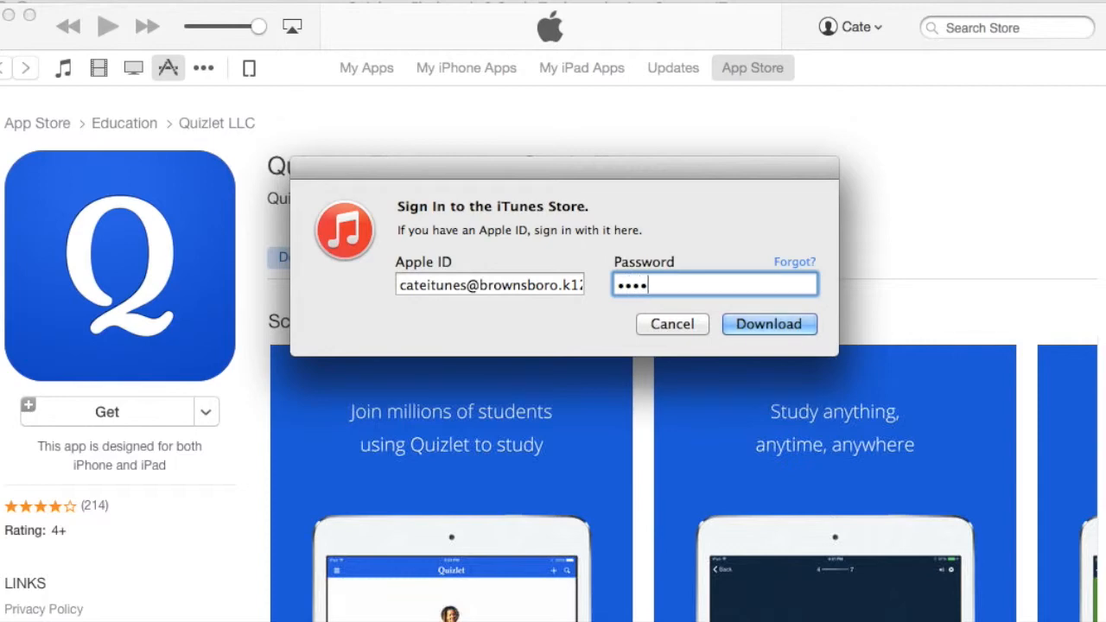
{"action": "left_click", "coordinate": [768, 325]}
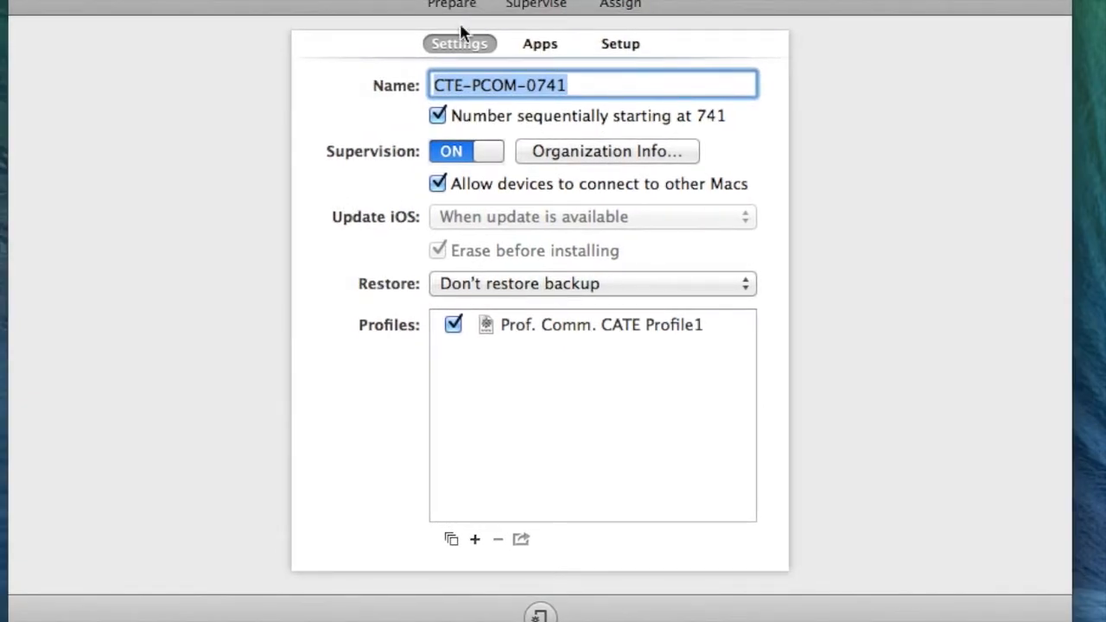
Switch to the Supervise section listing the 30 supervised iPads
{"action": "left_click", "coordinate": [536, 6]}
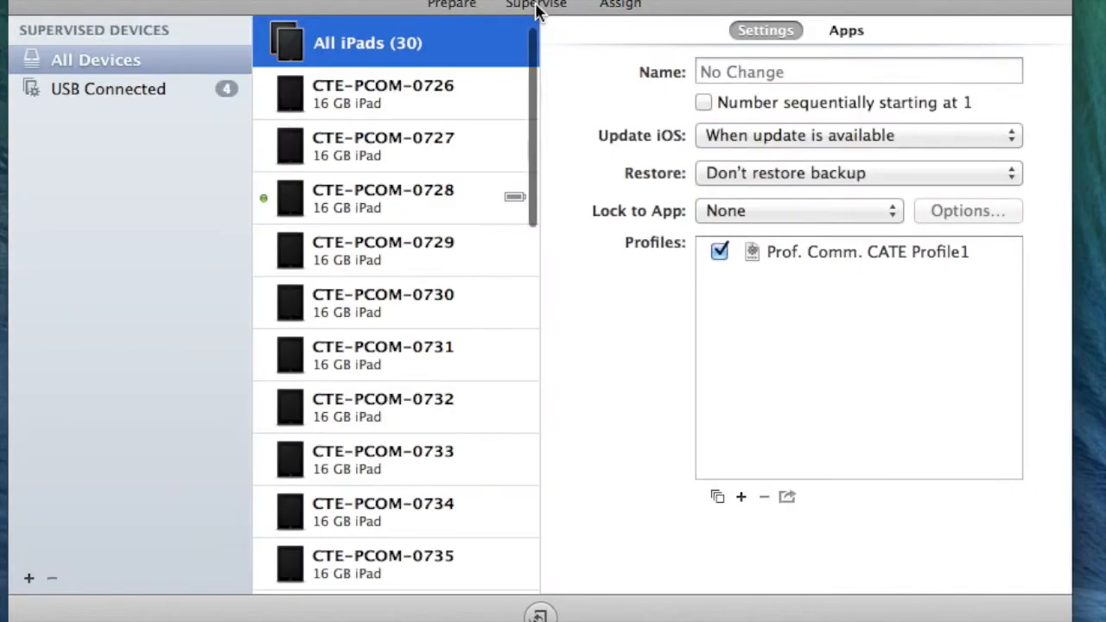
Show the Apps list for the 4 USB-connected iPads and start importing a new app
{"action": "left_click", "coordinate": [451, 5]}
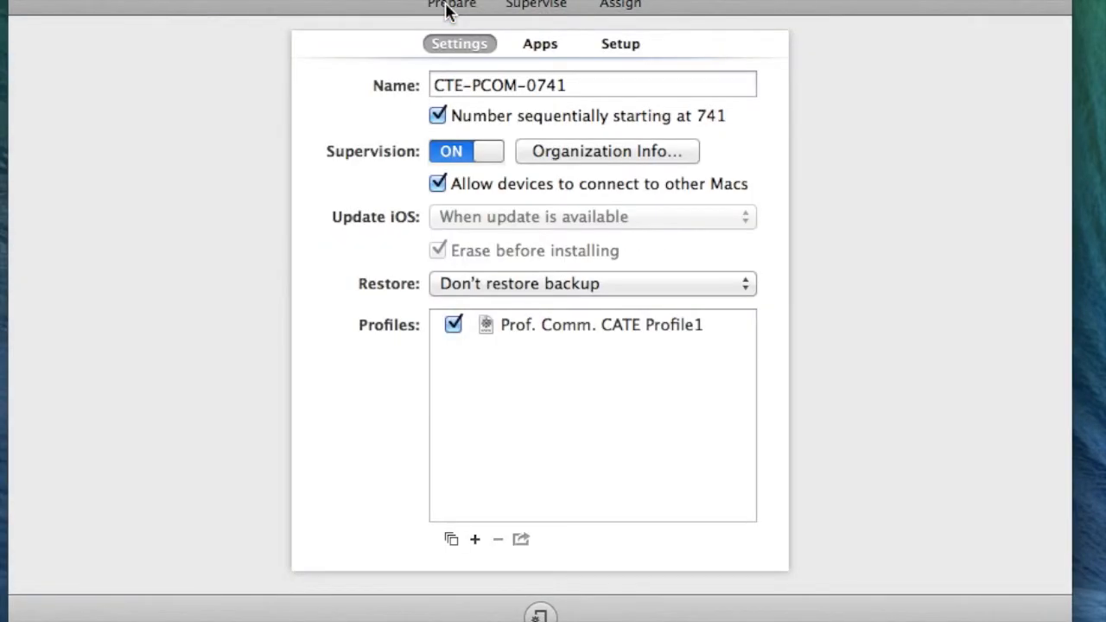
{"action": "mouse_move", "coordinate": [550, 5]}
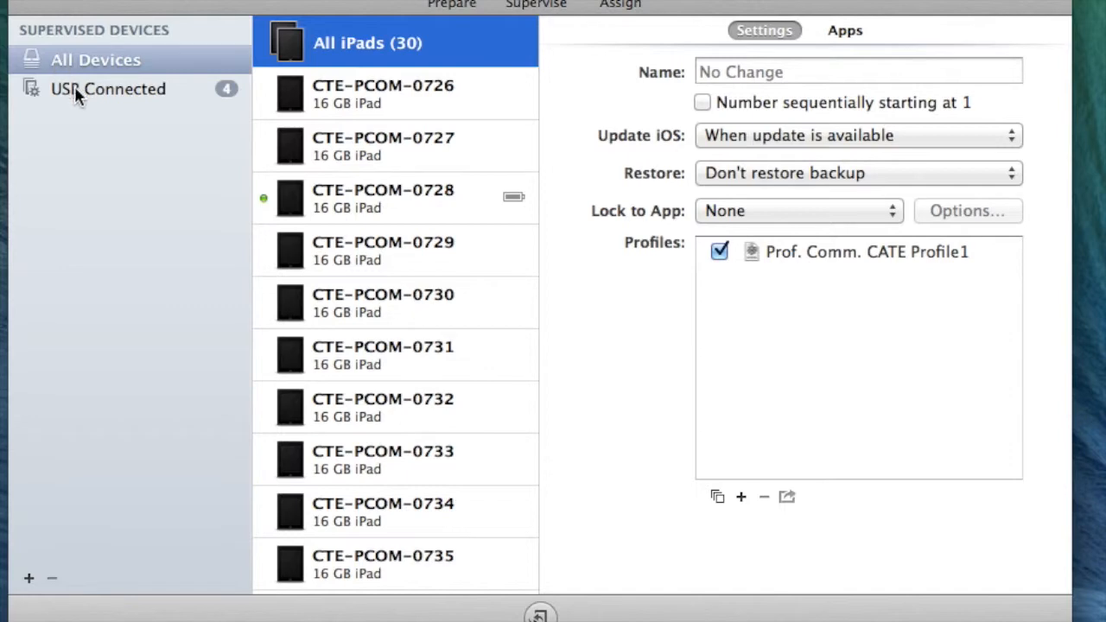
{"action": "left_click", "coordinate": [107, 90]}
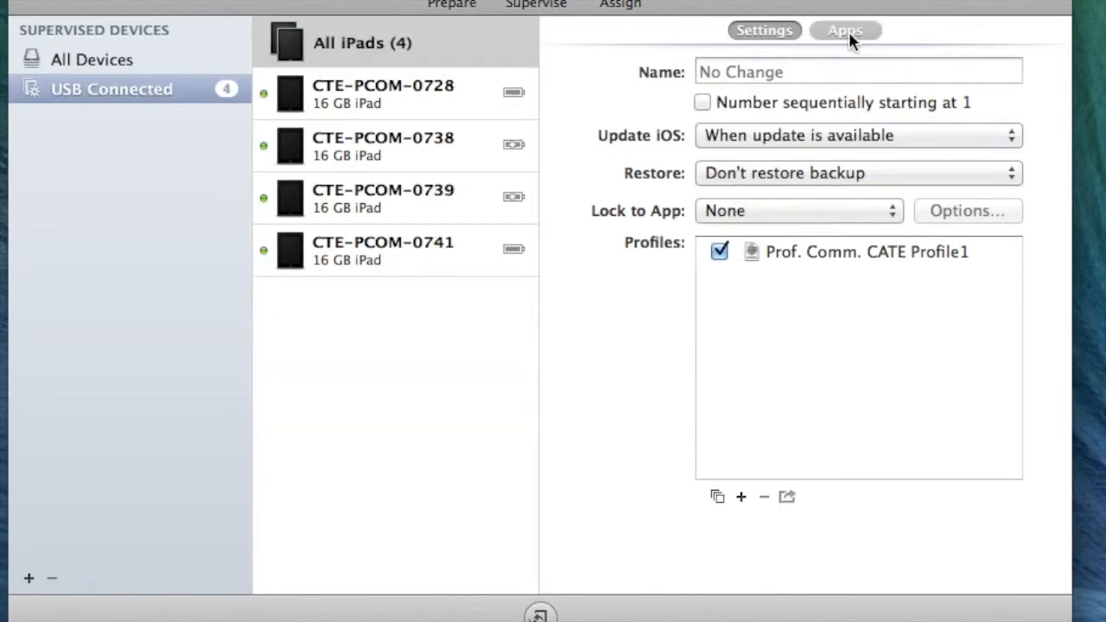
{"action": "left_click", "coordinate": [846, 31]}
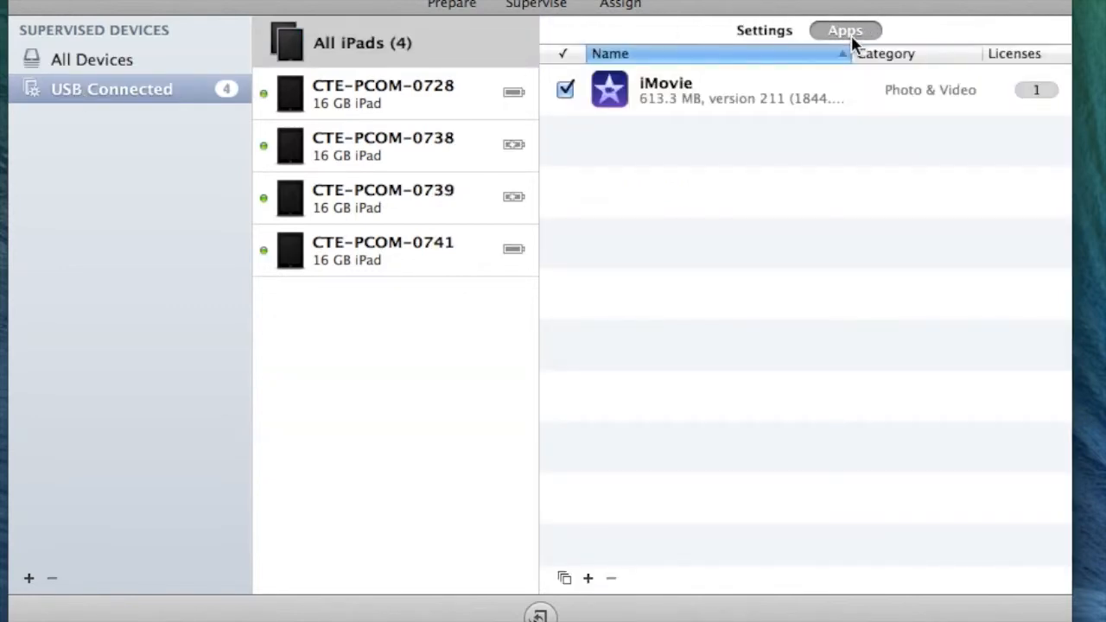
{"action": "mouse_move", "coordinate": [587, 578]}
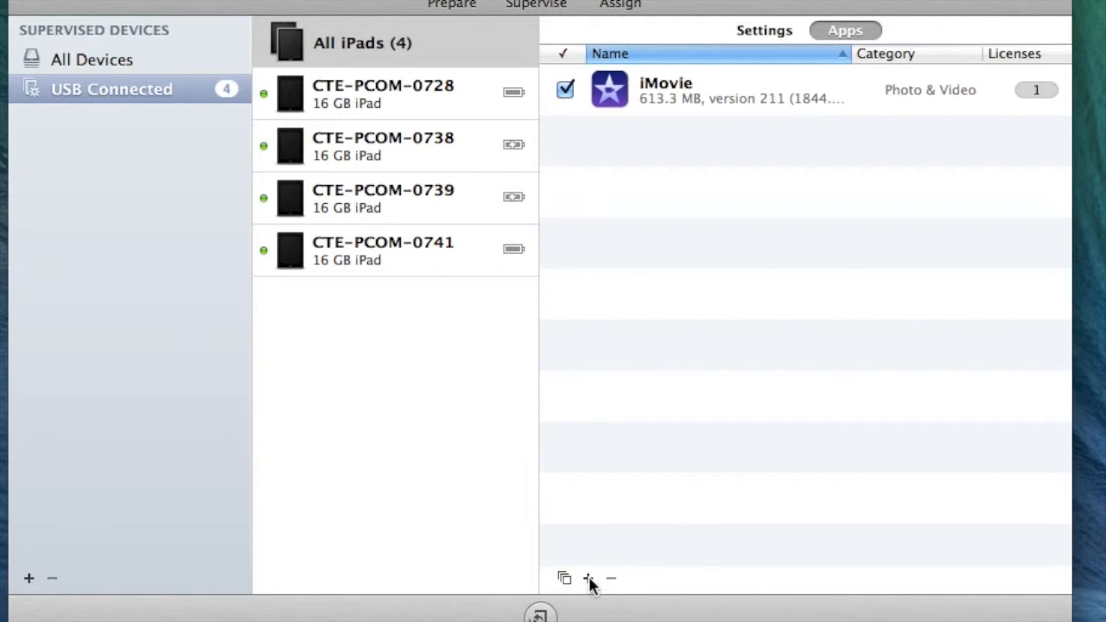
{"action": "mouse_move", "coordinate": [594, 332]}
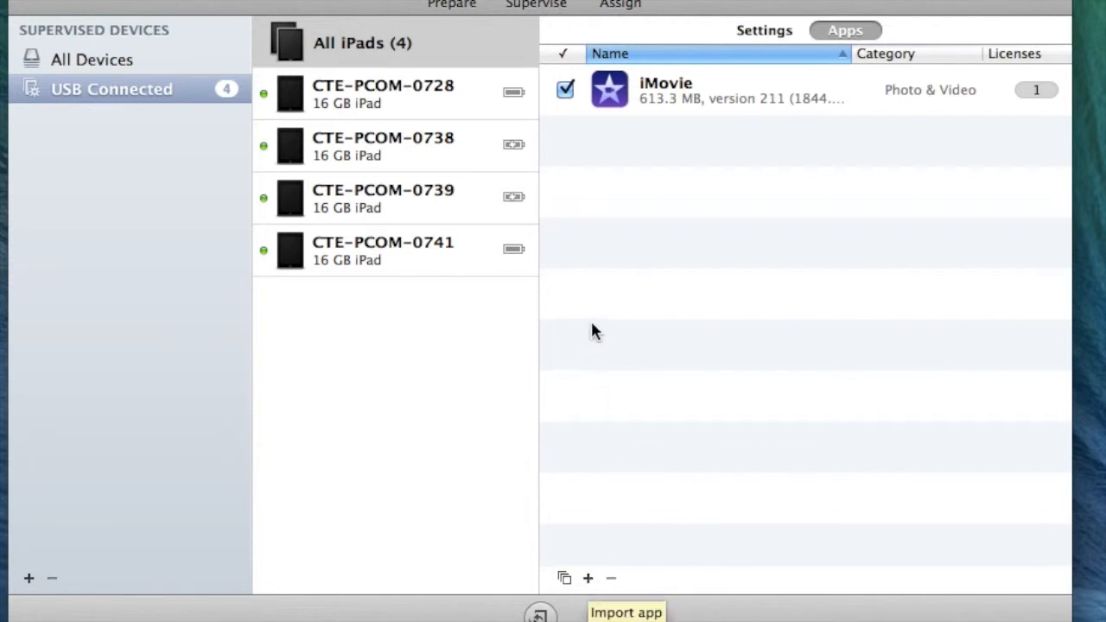
{"action": "mouse_move", "coordinate": [638, 387]}
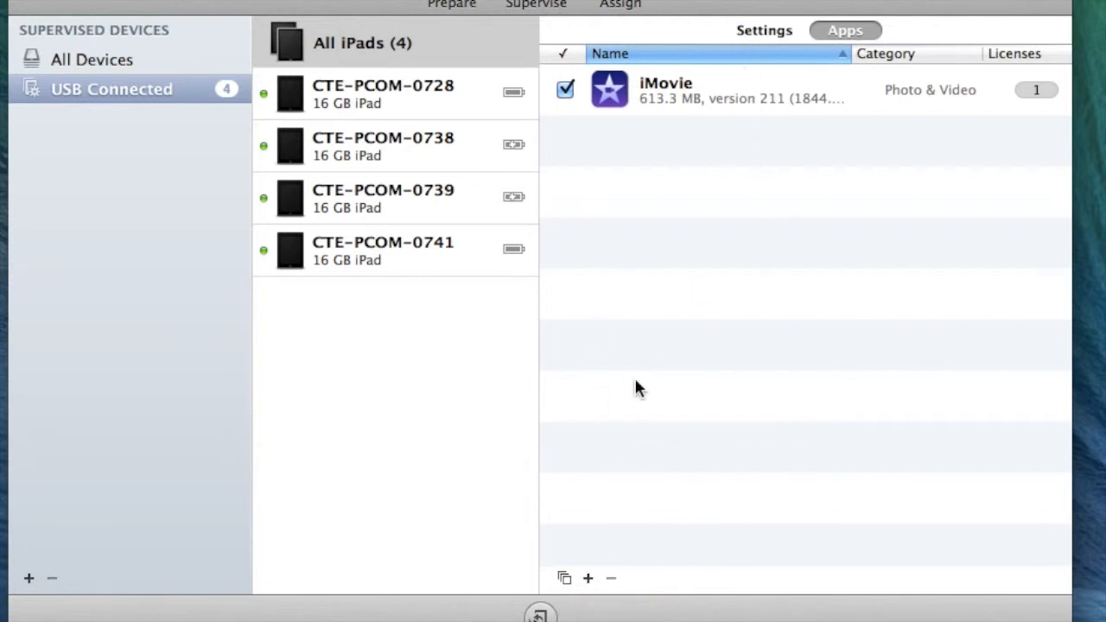
{"action": "mouse_move", "coordinate": [588, 577]}
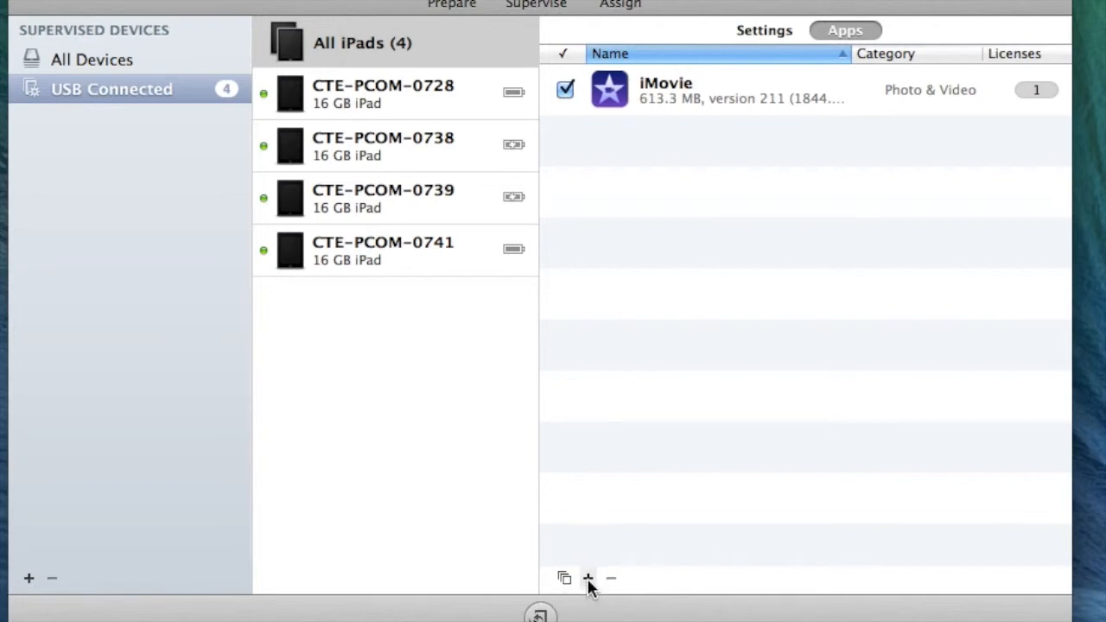
{"action": "left_click", "coordinate": [588, 578]}
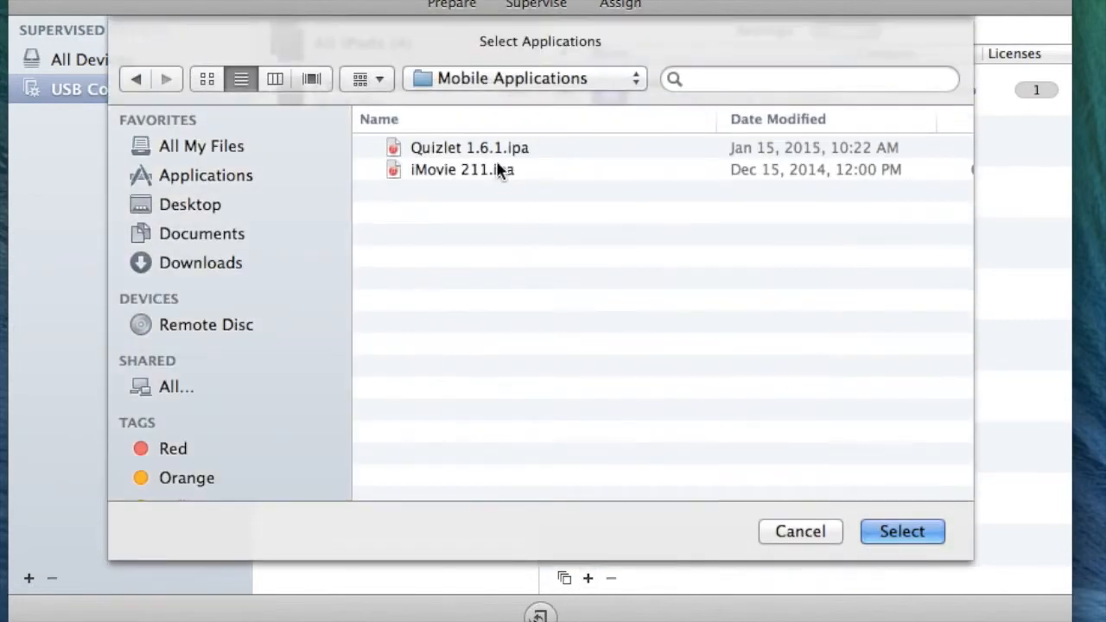
Import Quizlet 1.6.1.ipa from the Mobile Applications folder
{"action": "left_click", "coordinate": [470, 147]}
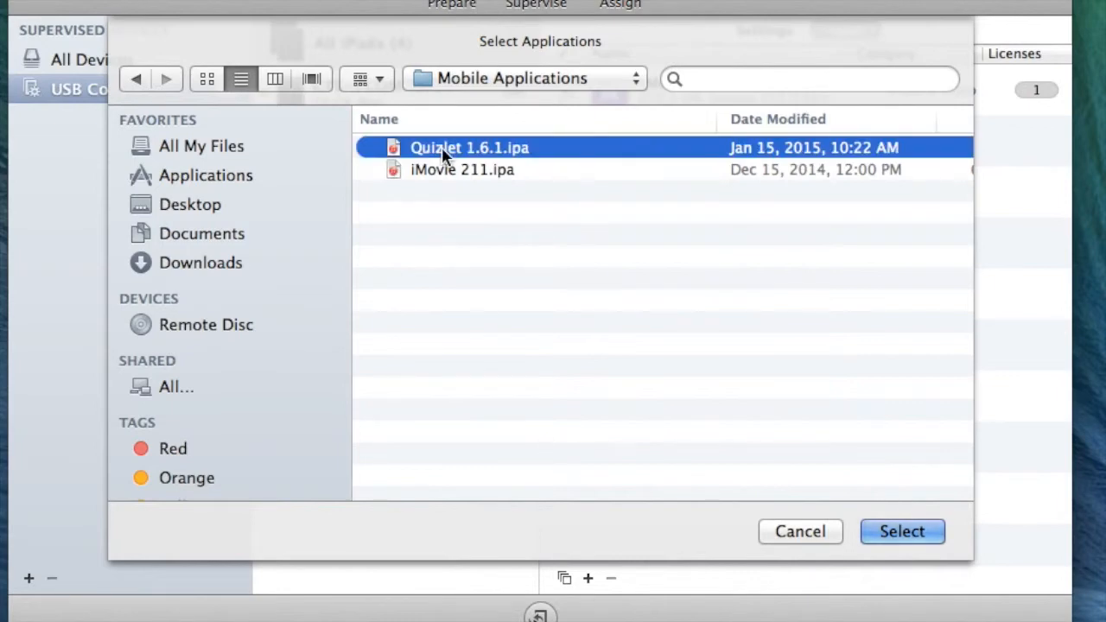
{"action": "left_click", "coordinate": [522, 79]}
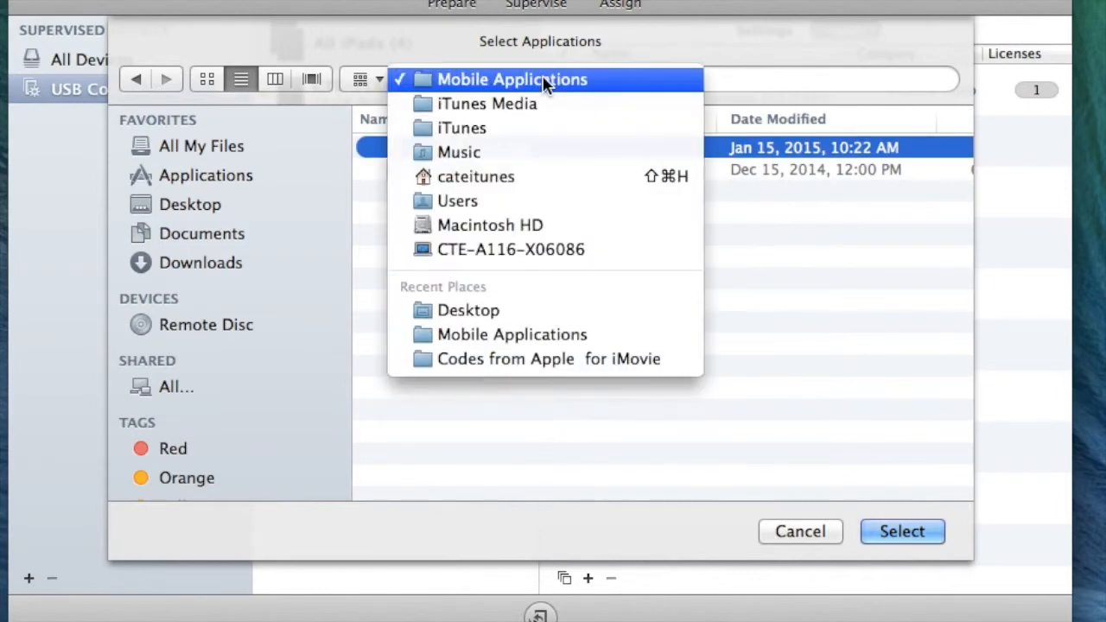
{"action": "mouse_move", "coordinate": [462, 128]}
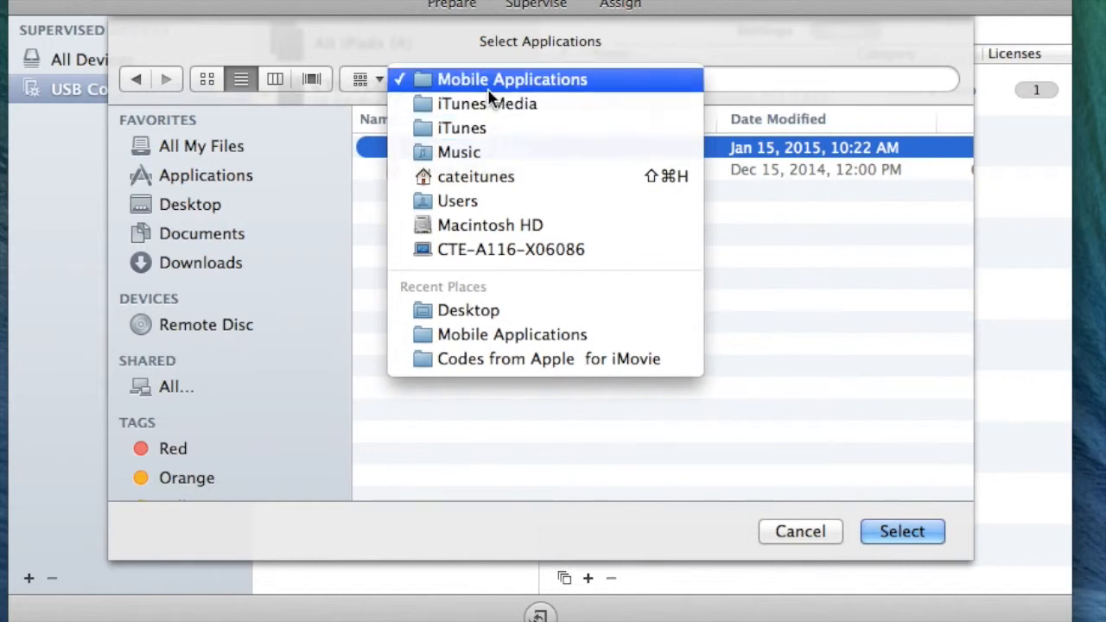
{"action": "left_click", "coordinate": [512, 80]}
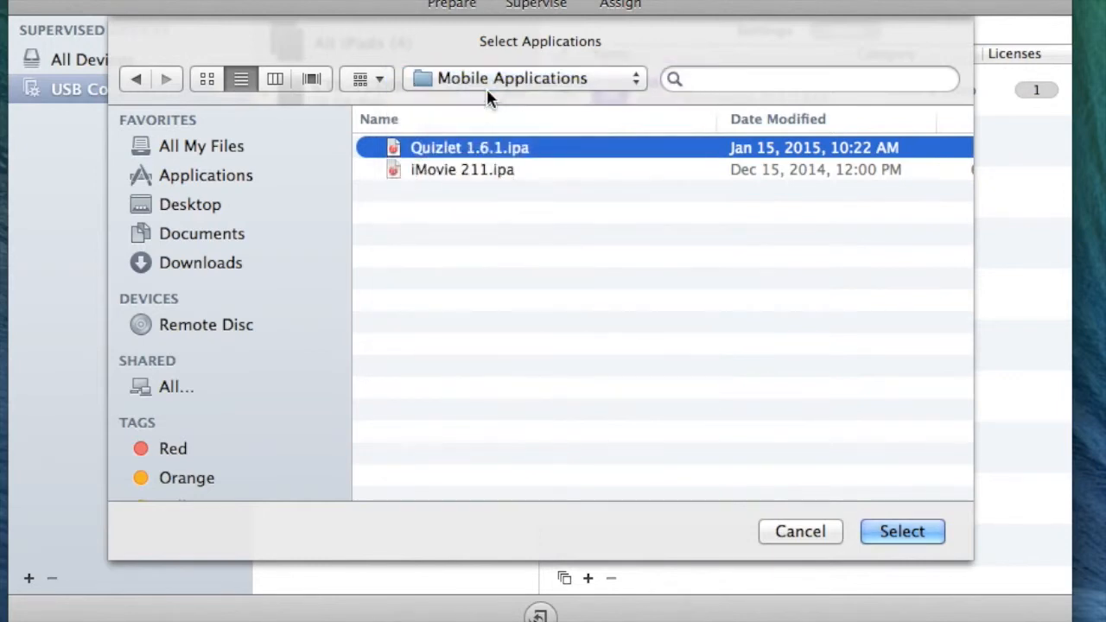
{"action": "mouse_move", "coordinate": [494, 170]}
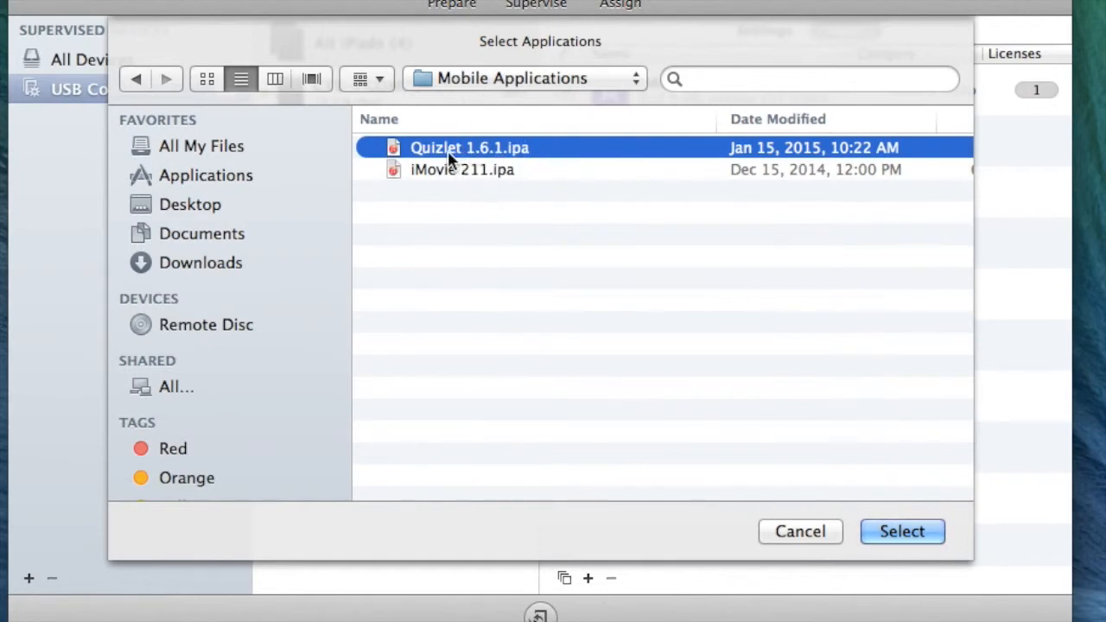
{"action": "mouse_move", "coordinate": [726, 361]}
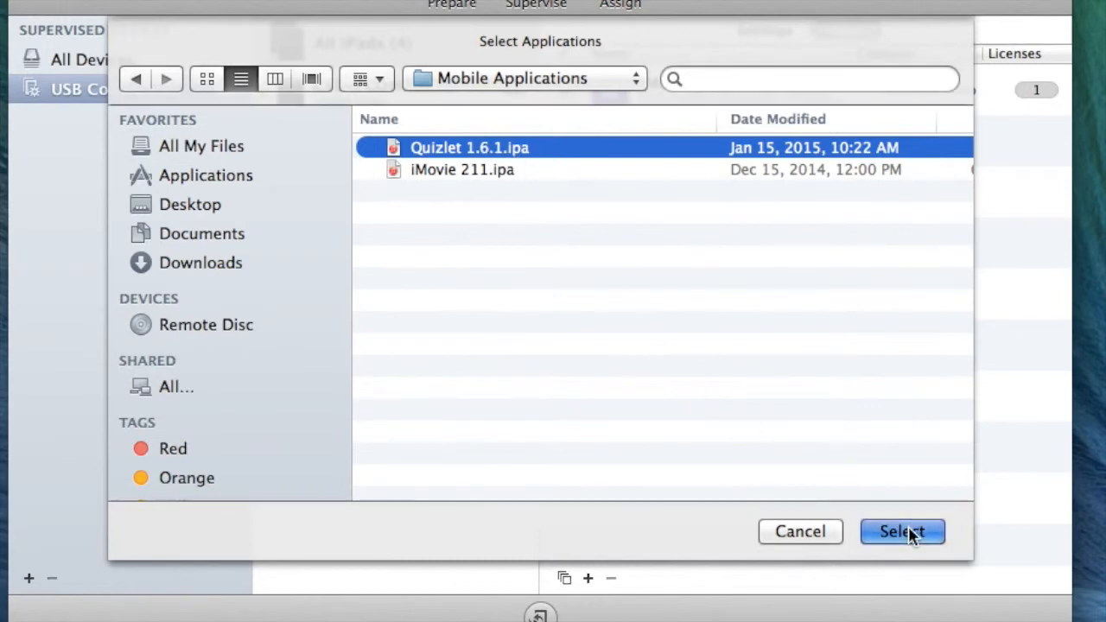
{"action": "left_click", "coordinate": [903, 532]}
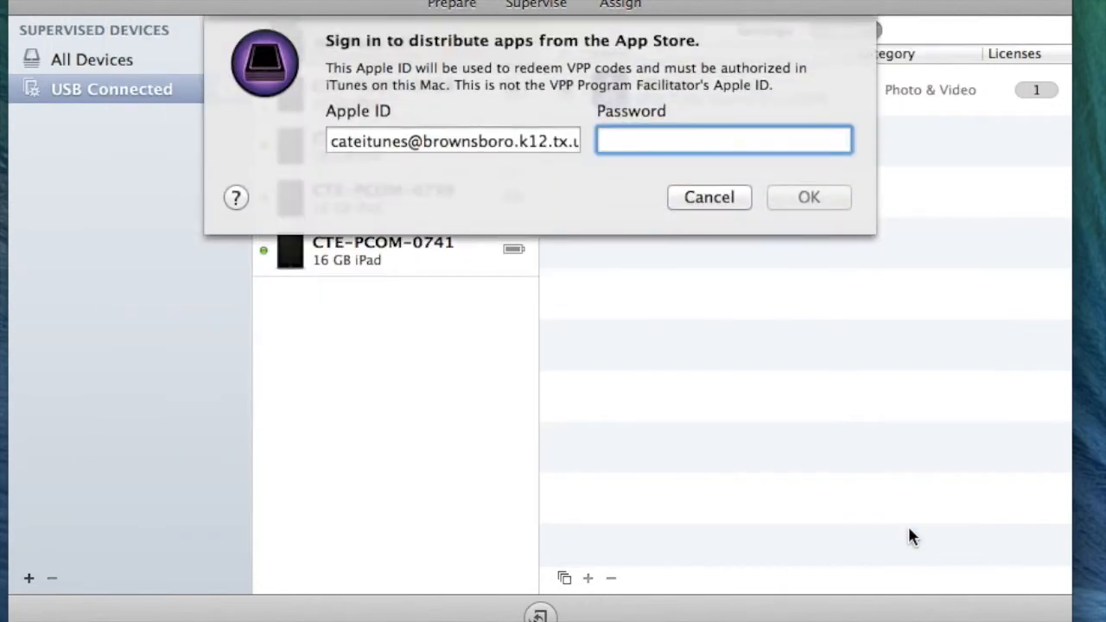
Sign in with the Apple ID password so Quizlet appears beside iMovie
{"action": "type", "text": "••••"}
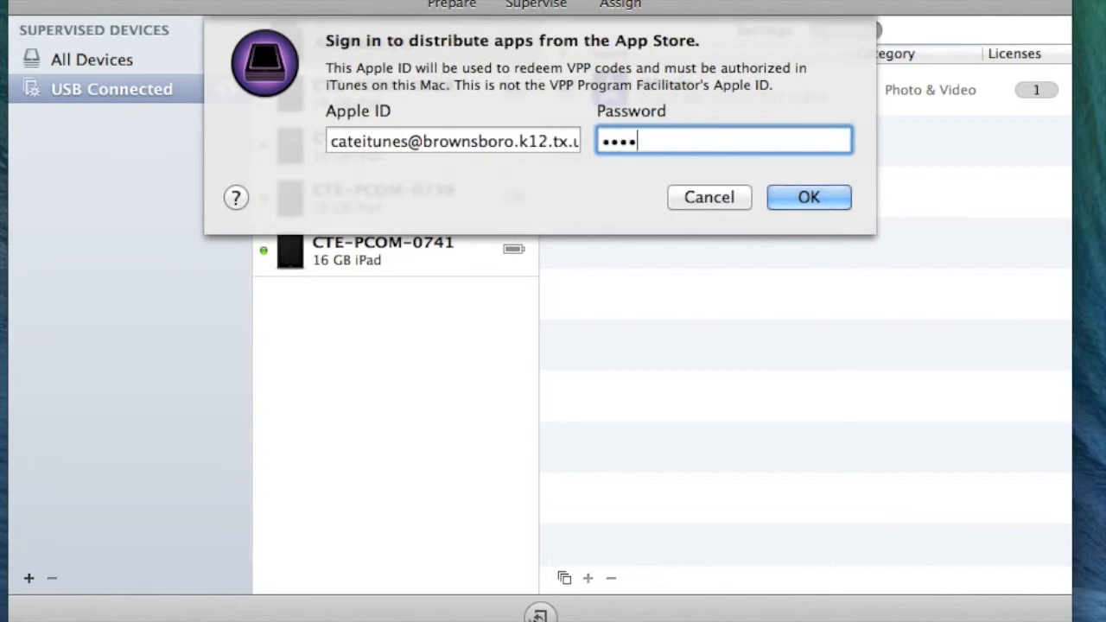
{"action": "type", "text": "password"}
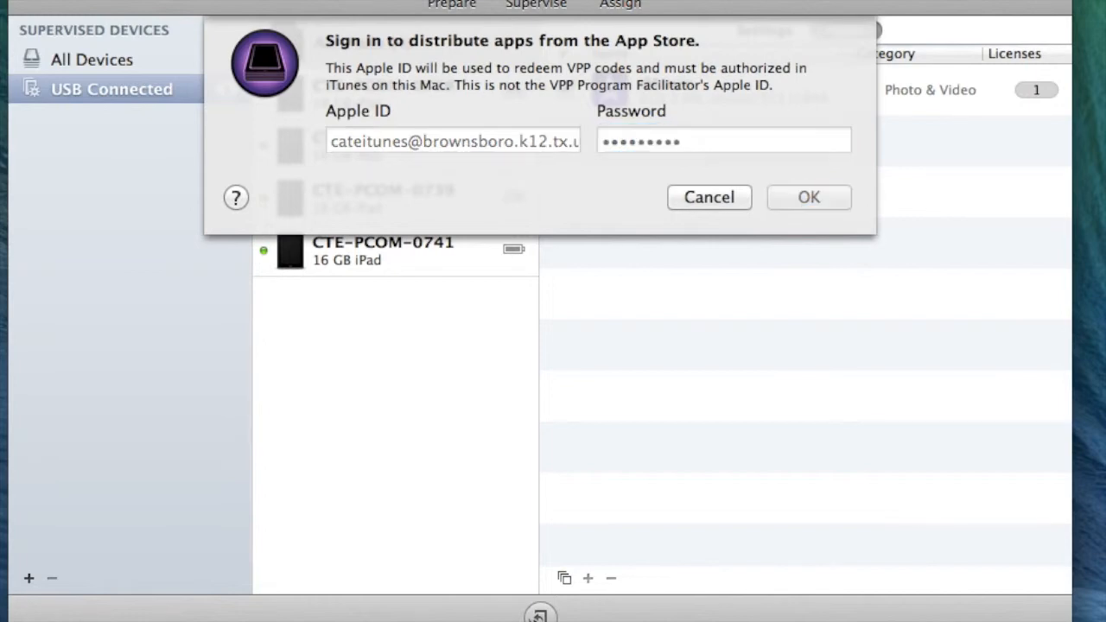
{"action": "left_click", "coordinate": [809, 197]}
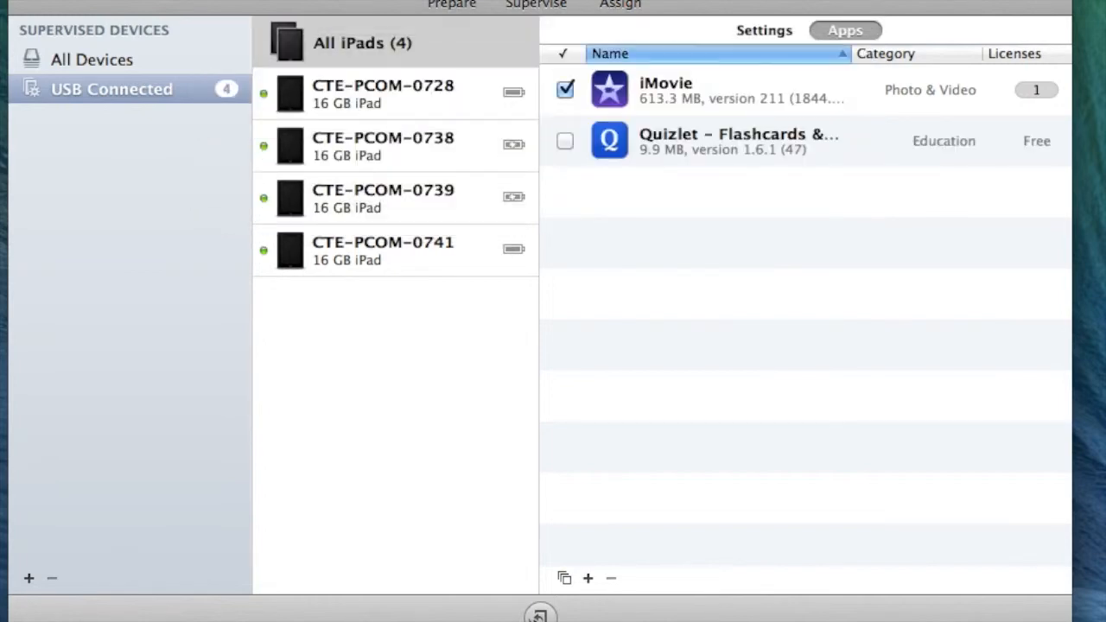
{"action": "mouse_move", "coordinate": [954, 387]}
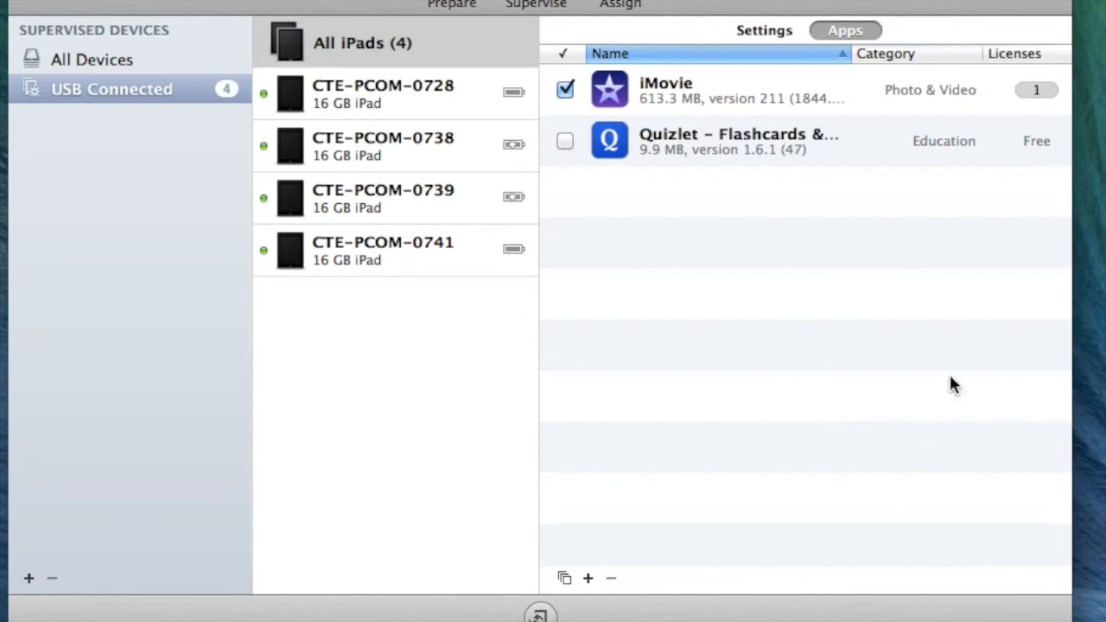
{"action": "mouse_move", "coordinate": [854, 165]}
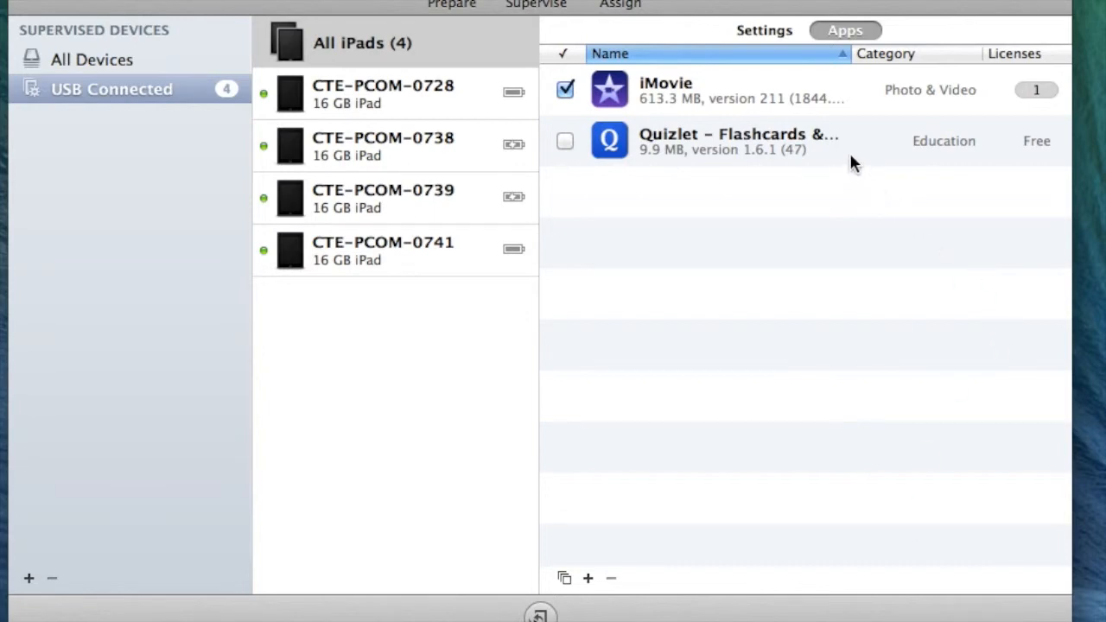
Check Quizlet in the Apps list and apply the changes to all four iPads
{"action": "left_click", "coordinate": [566, 142]}
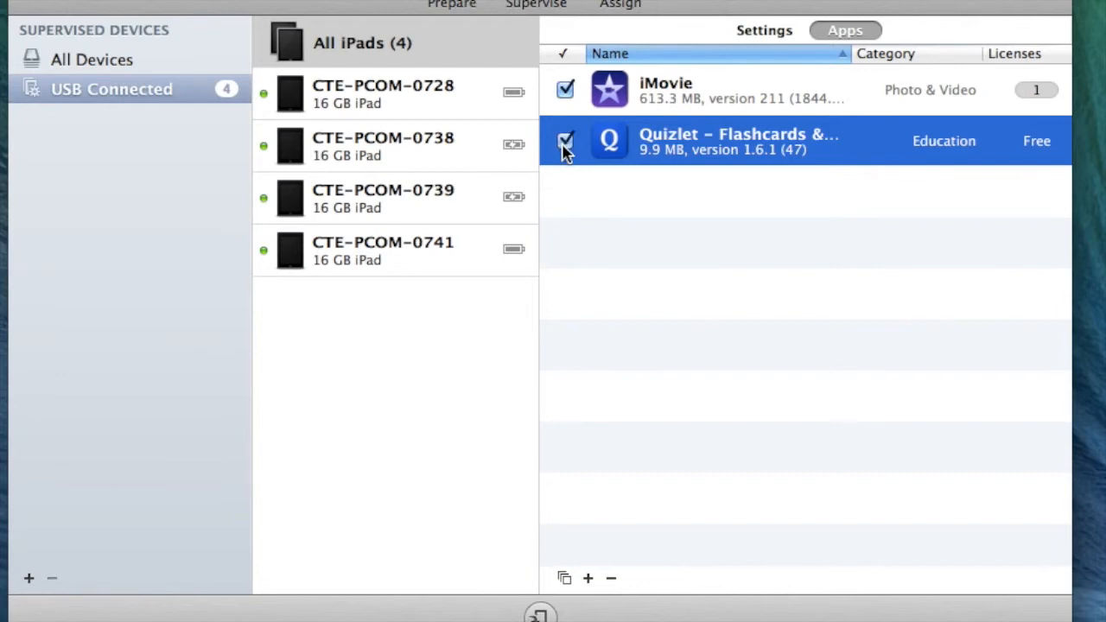
{"action": "left_click", "coordinate": [565, 142]}
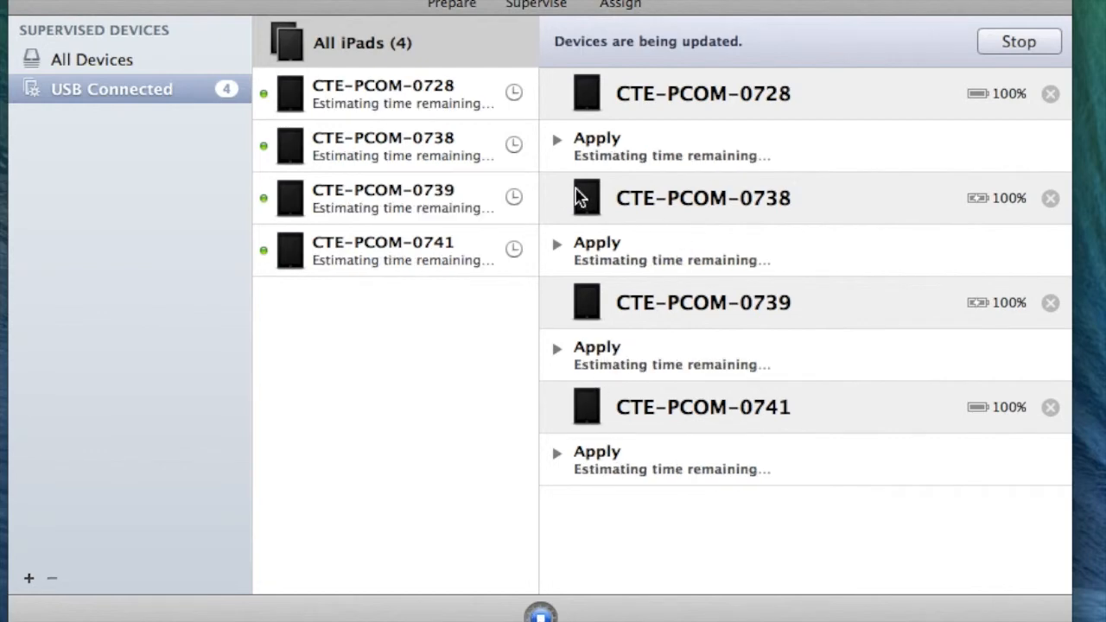
{"action": "mouse_move", "coordinate": [327, 366]}
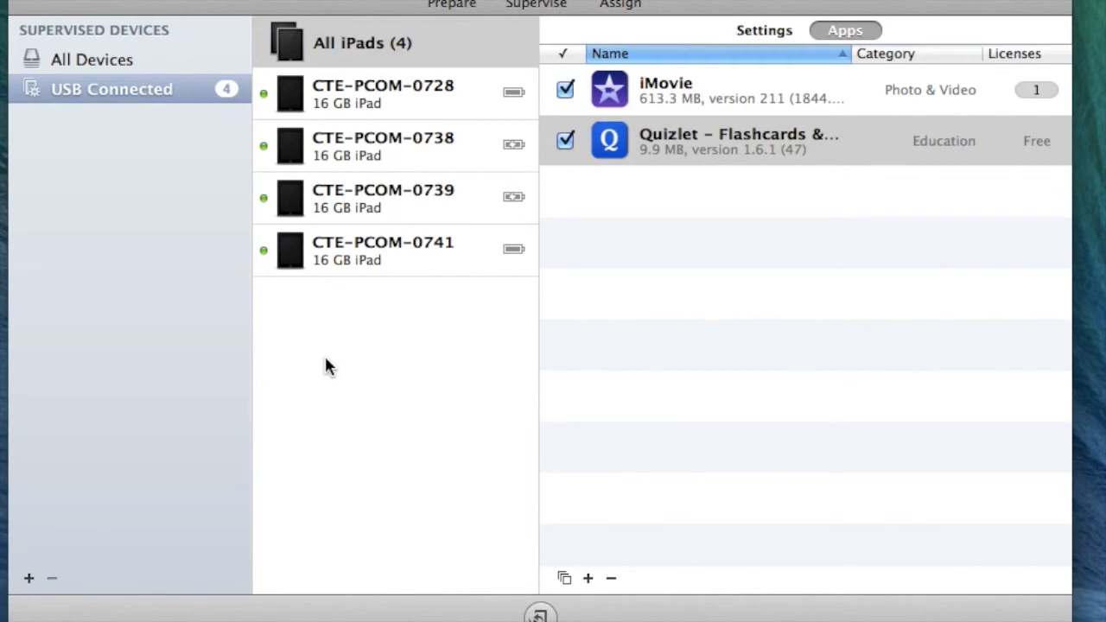
Select iPad CTE-PCOM-0741 to confirm iMovie and Quizlet are both enabled
{"action": "left_click", "coordinate": [384, 249]}
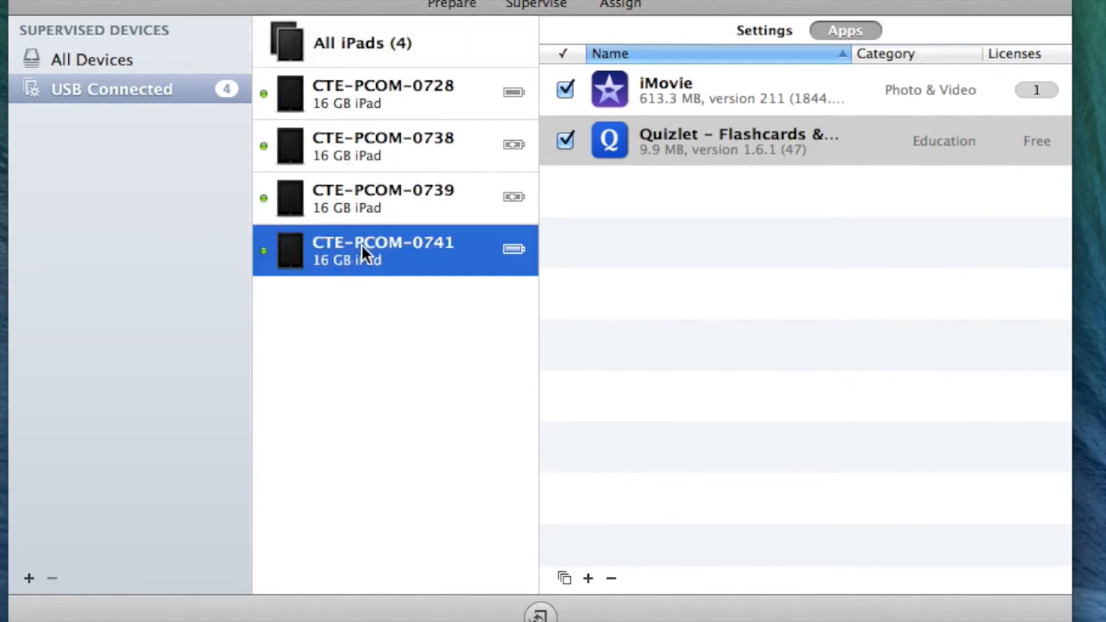
{"action": "mouse_move", "coordinate": [367, 279]}
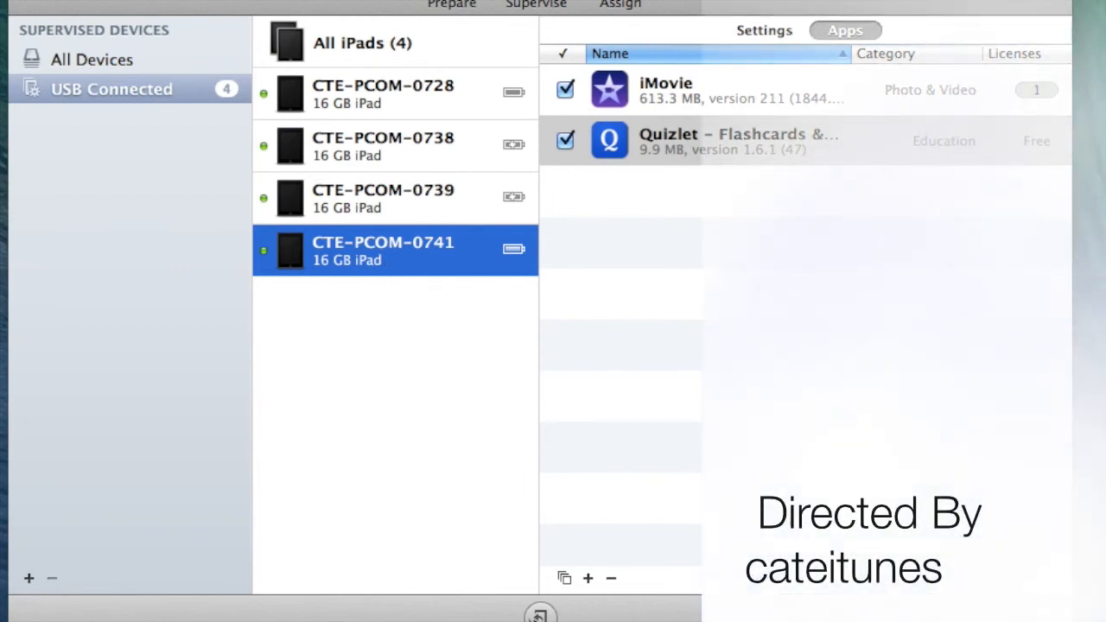
{"action": "mouse_move", "coordinate": [759, 221]}
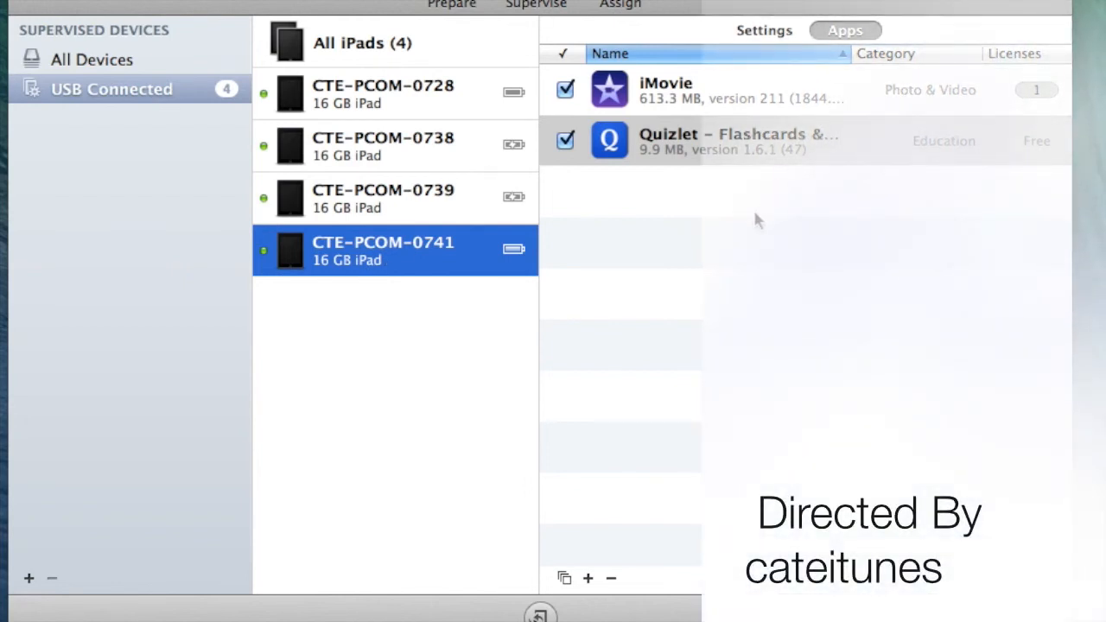